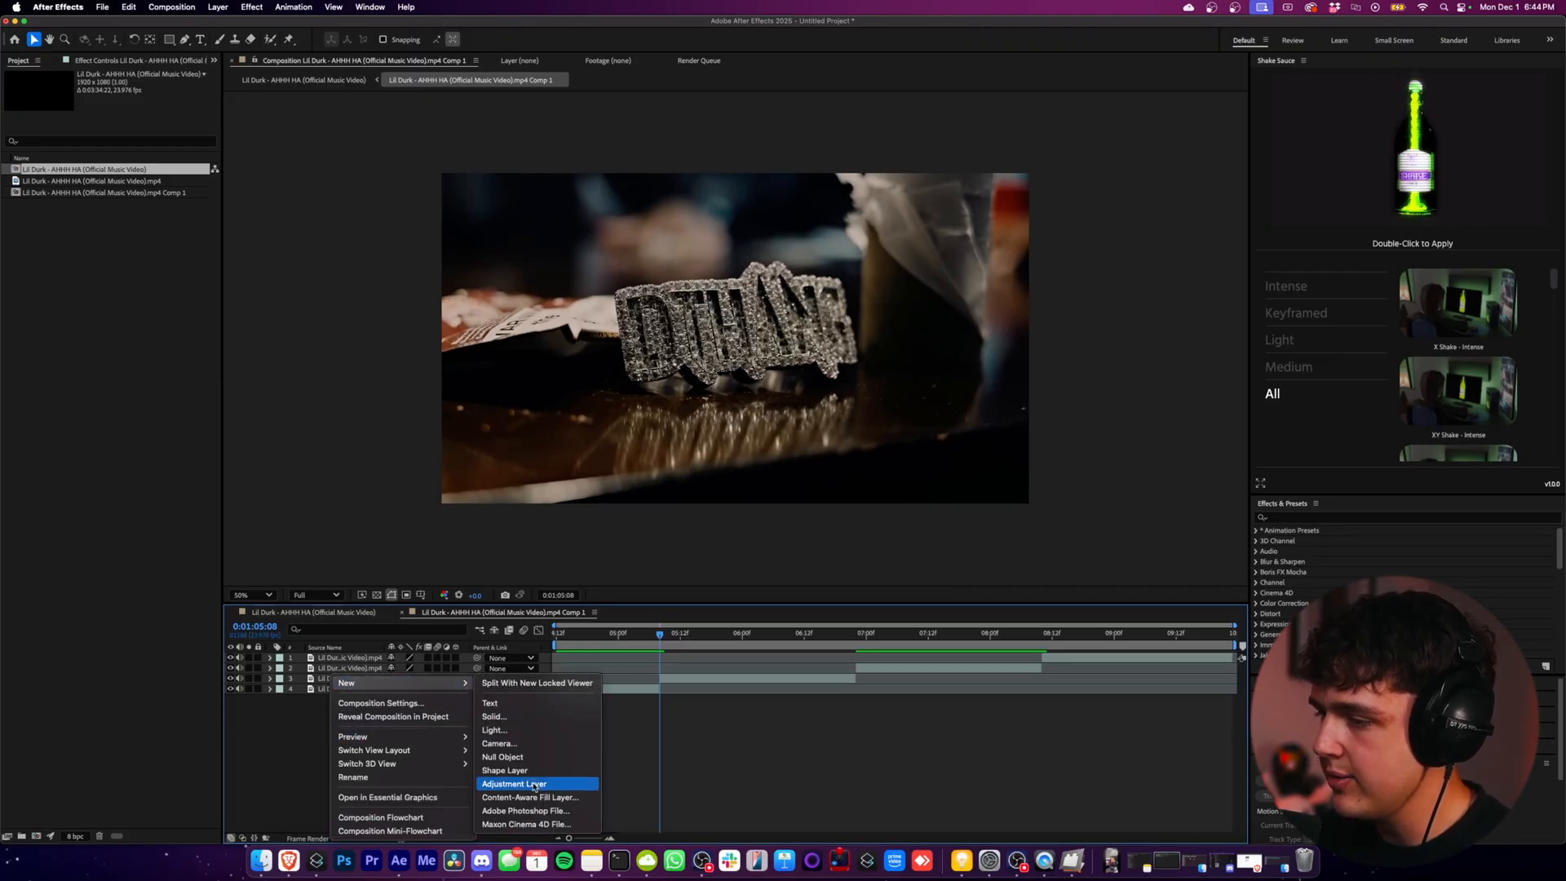
Add Adjustment Layer 1 above the video clips via New > Adjustment Layer
click(514, 783)
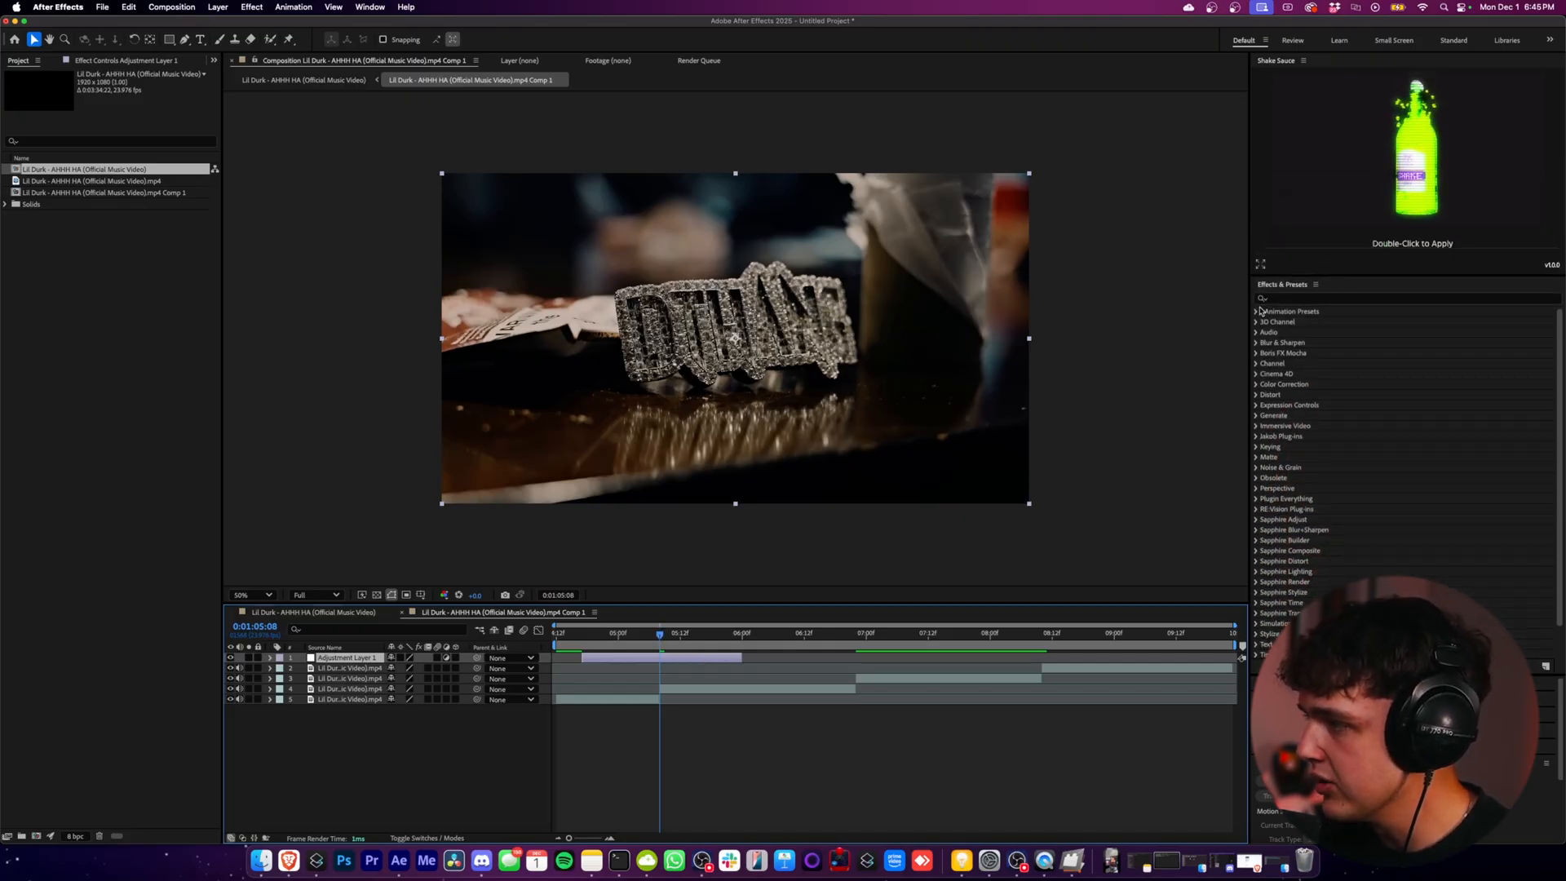
Browse Effects & Presets to apply a hit preset to Adjustment Layer 1
click(1262, 310)
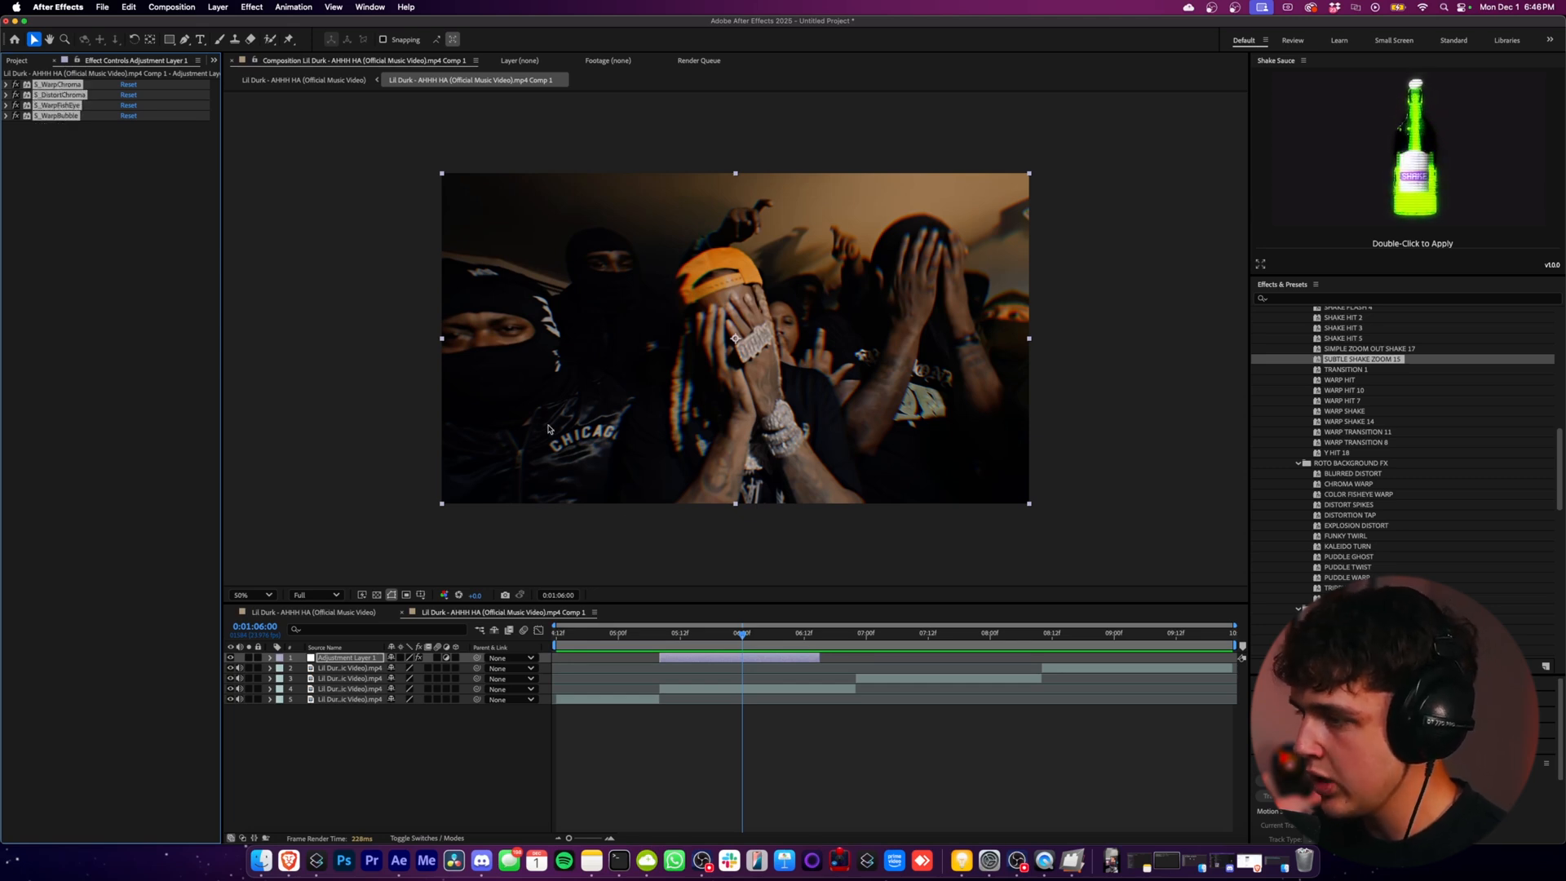
Apply S_WarpChroma to the selected adjustment layer from an 'S_wa' search
click(659, 633)
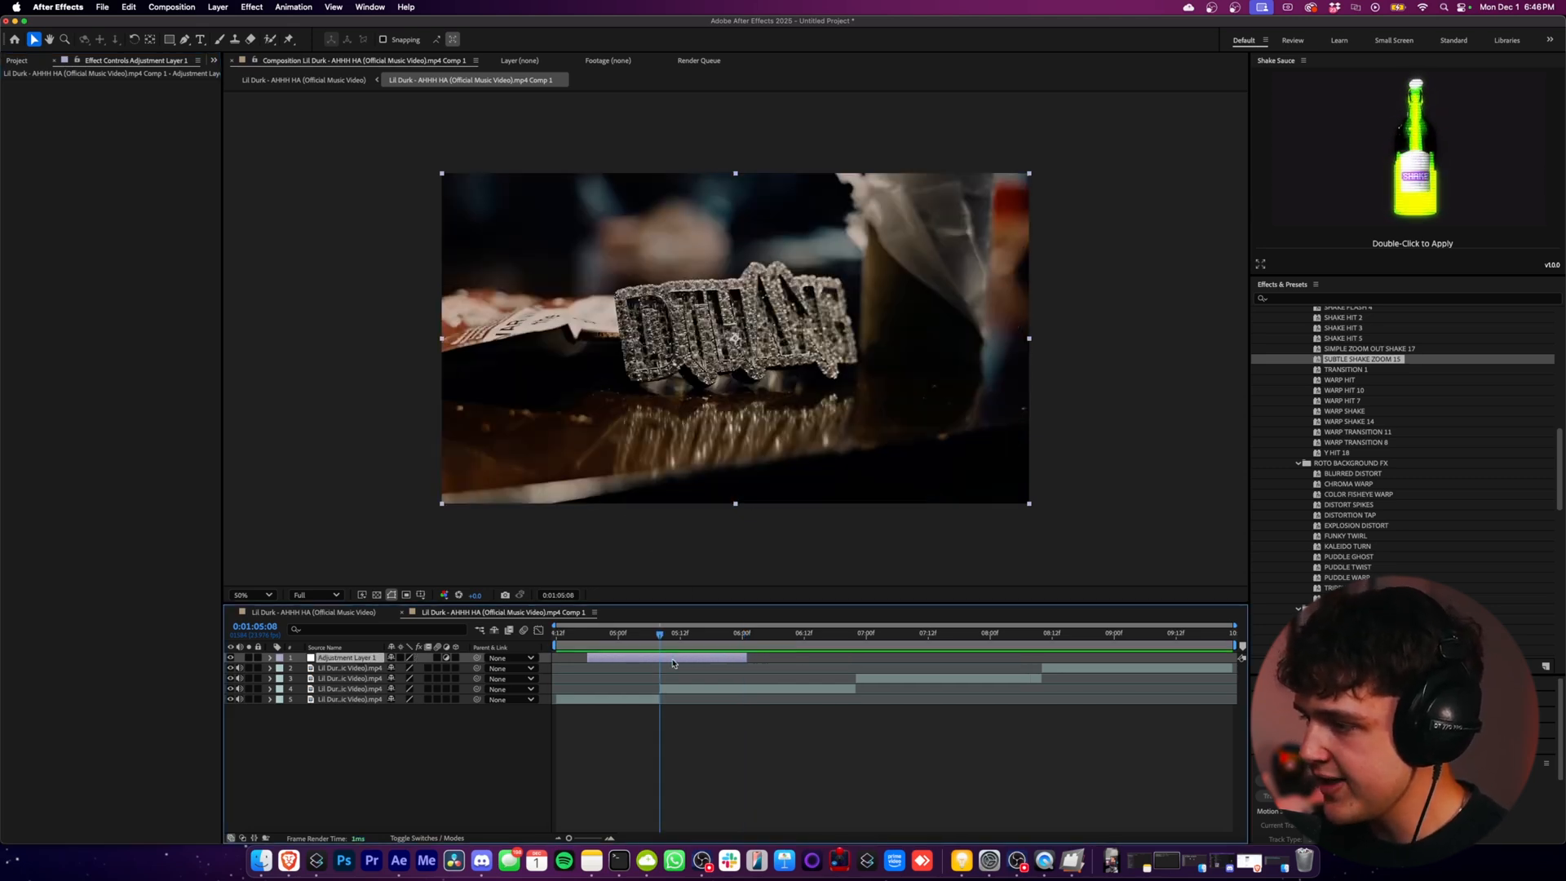
text(S_wa)
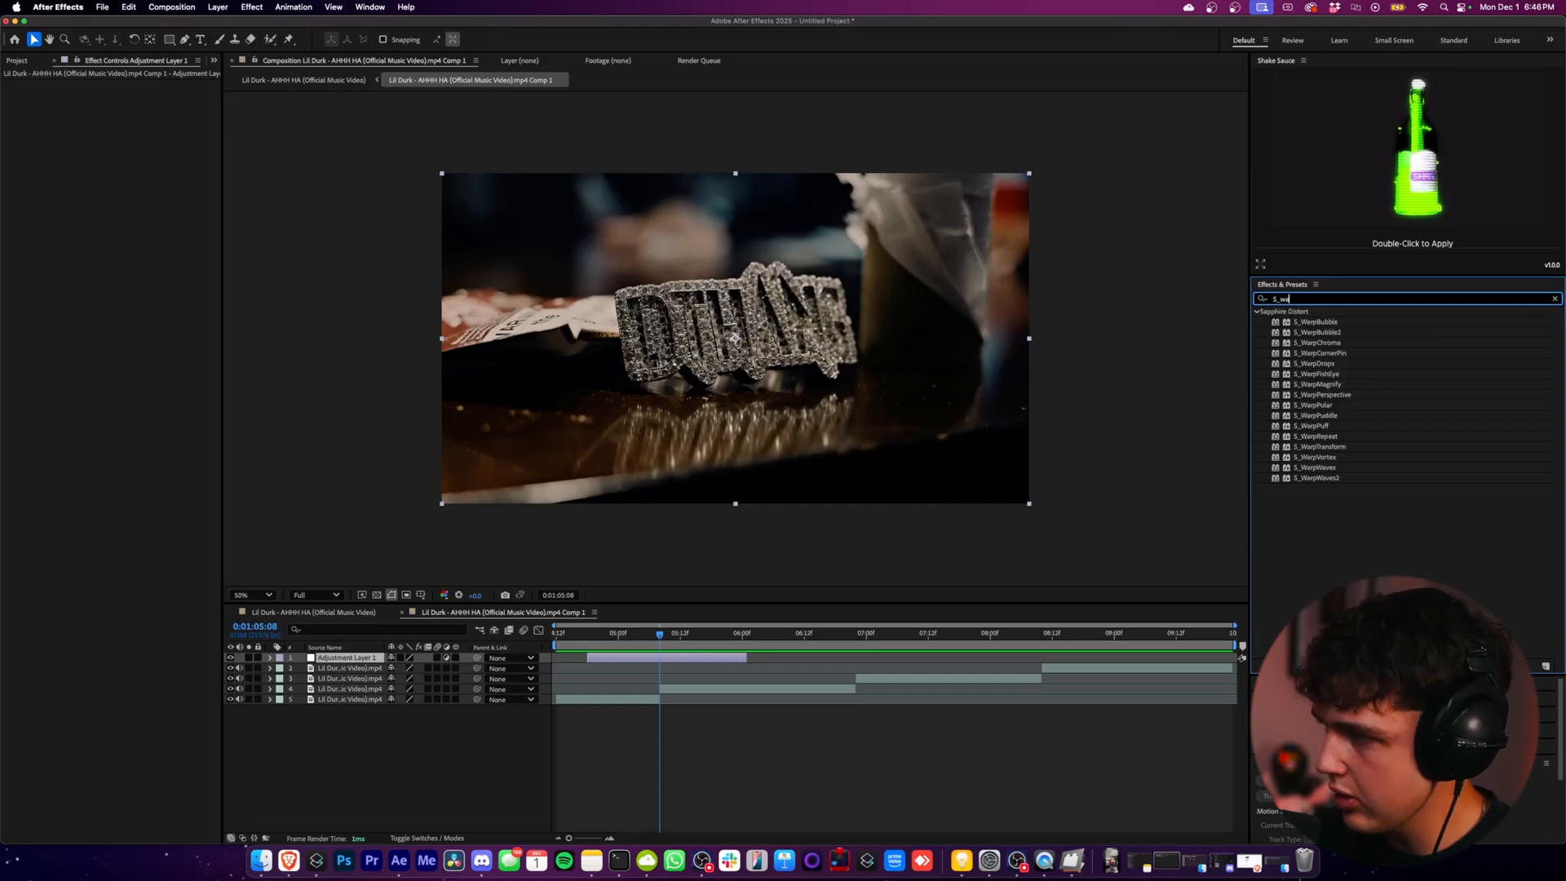
double_click(1316, 342)
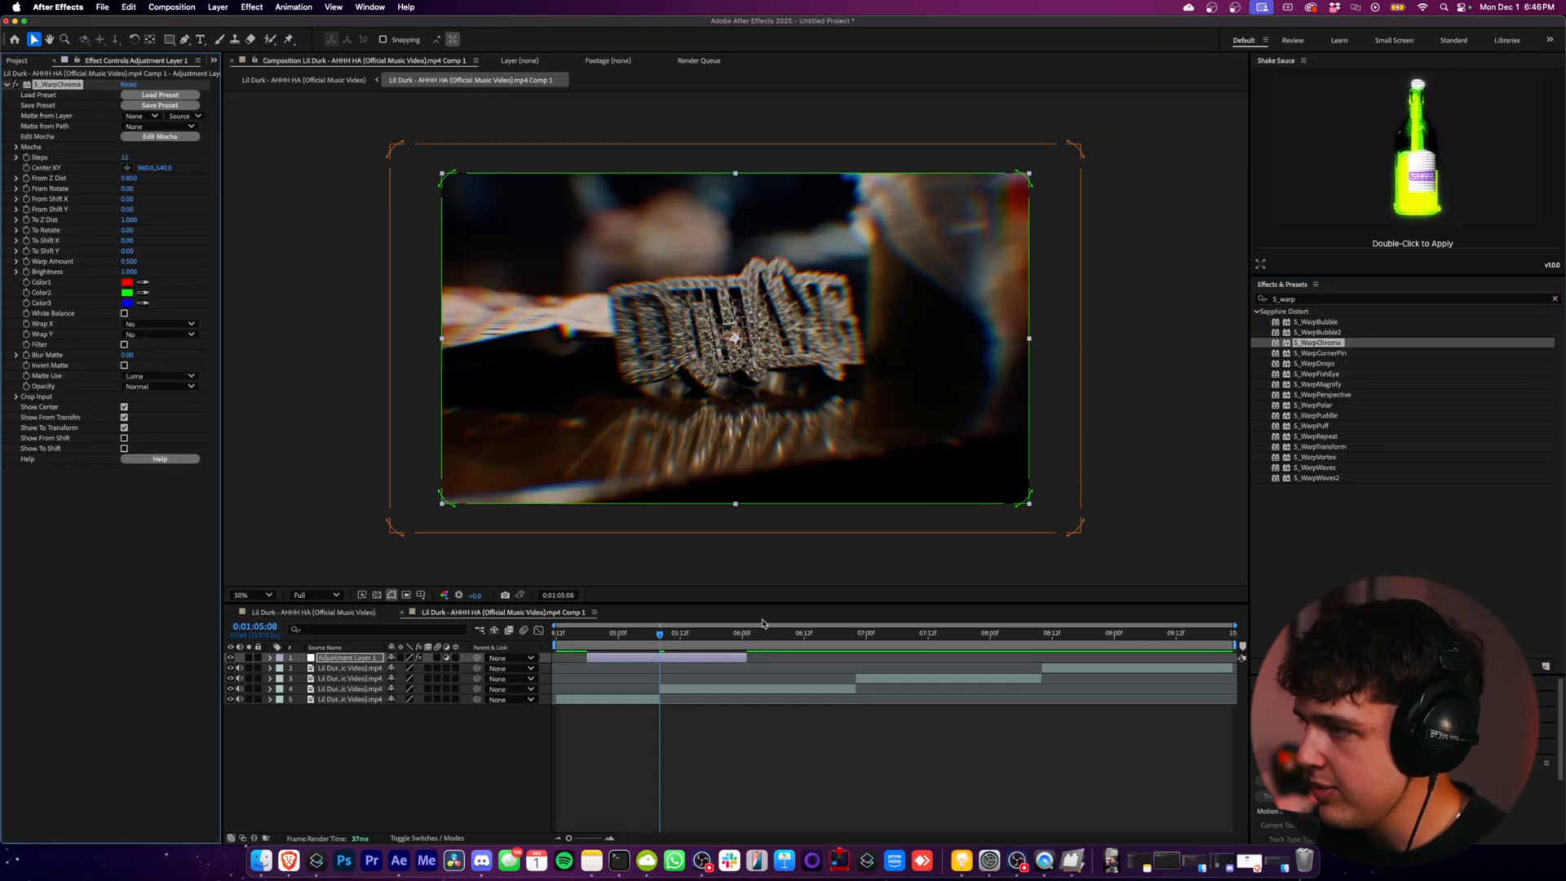
mouse_move(969, 292)
text(S_dist)
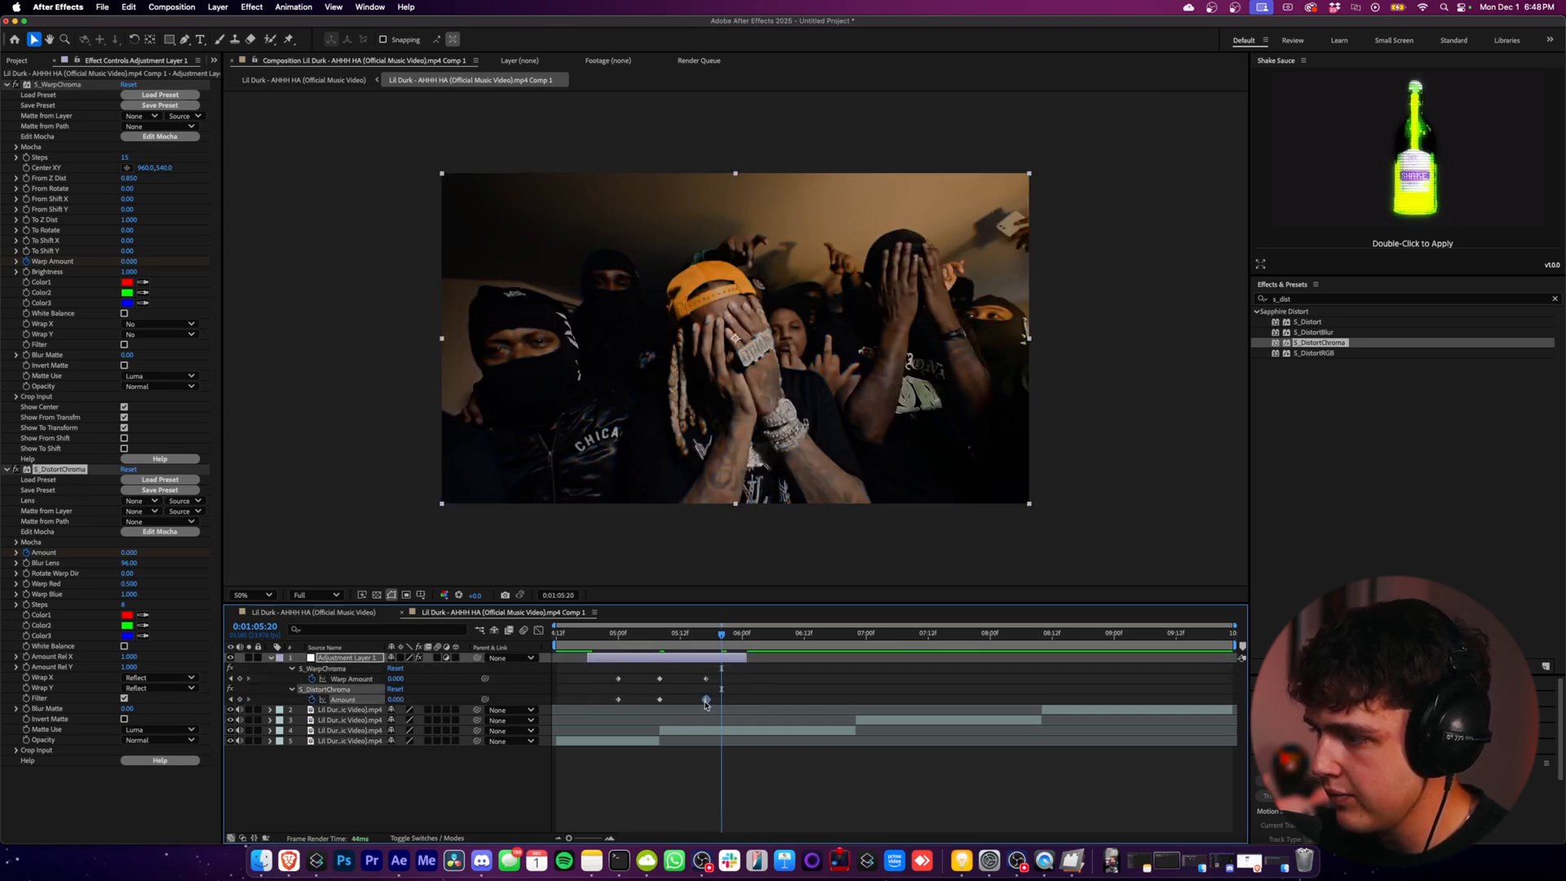
Ease the warp and distort keyframes with Easy Ease and review the hit
right_click(705, 700)
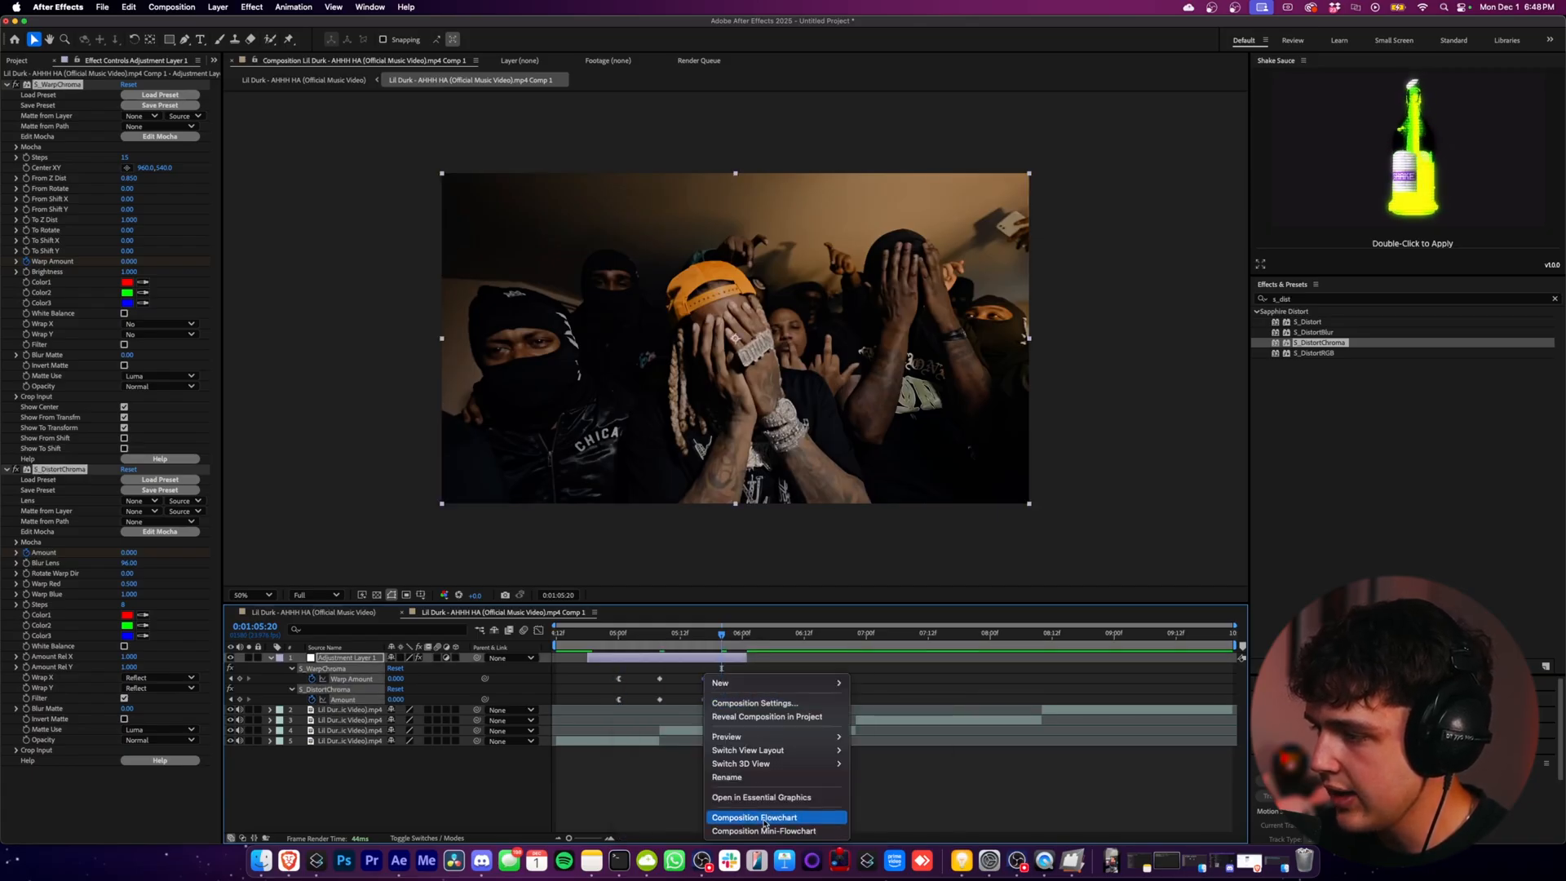
mouse_move(762, 797)
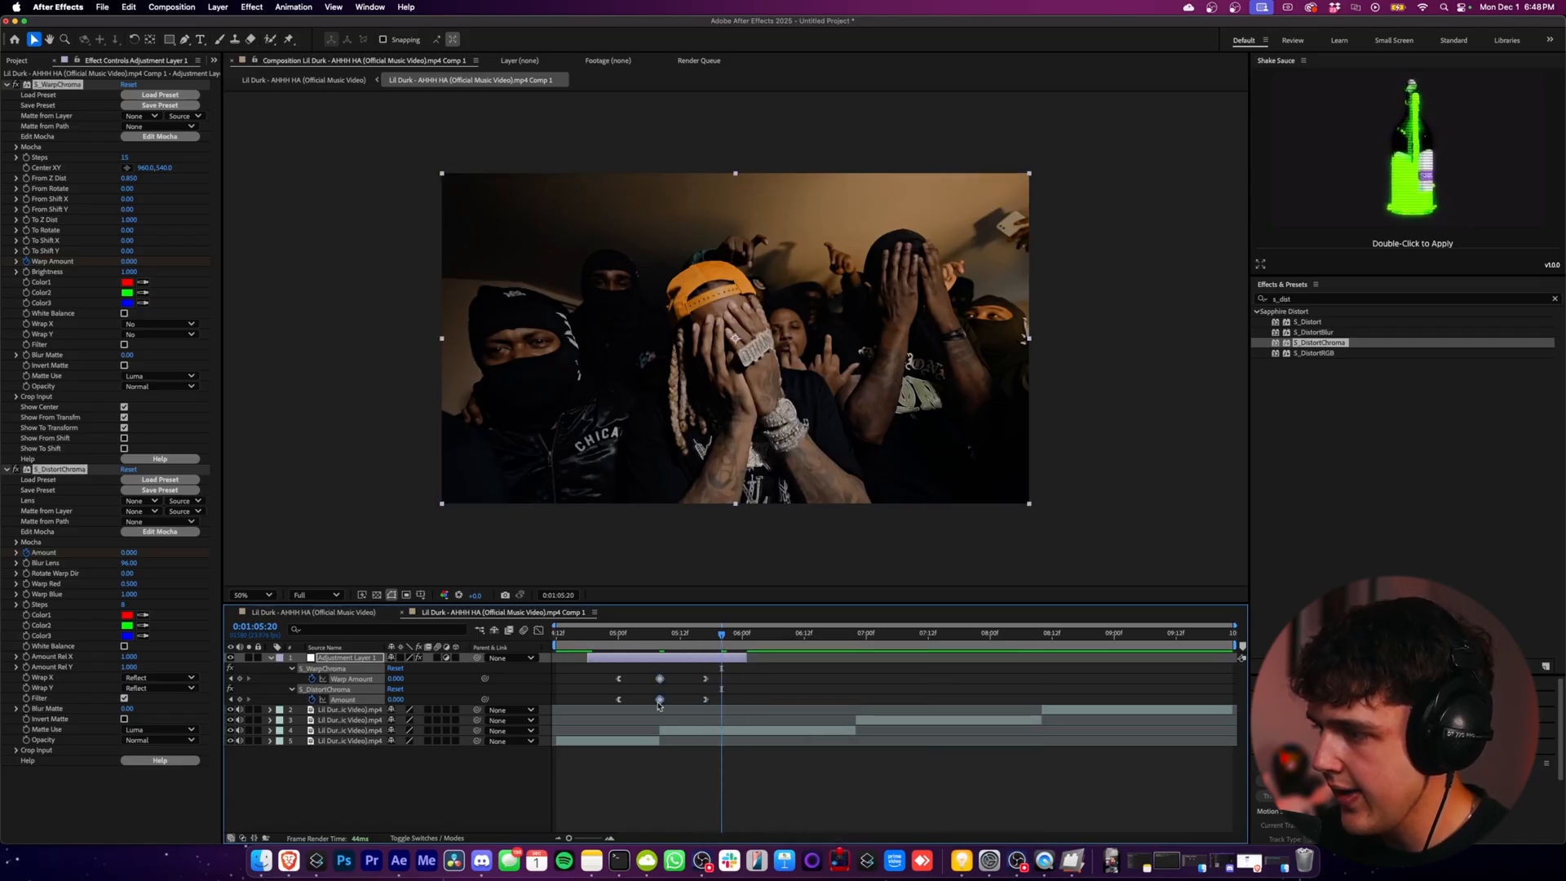
right_click(659, 700)
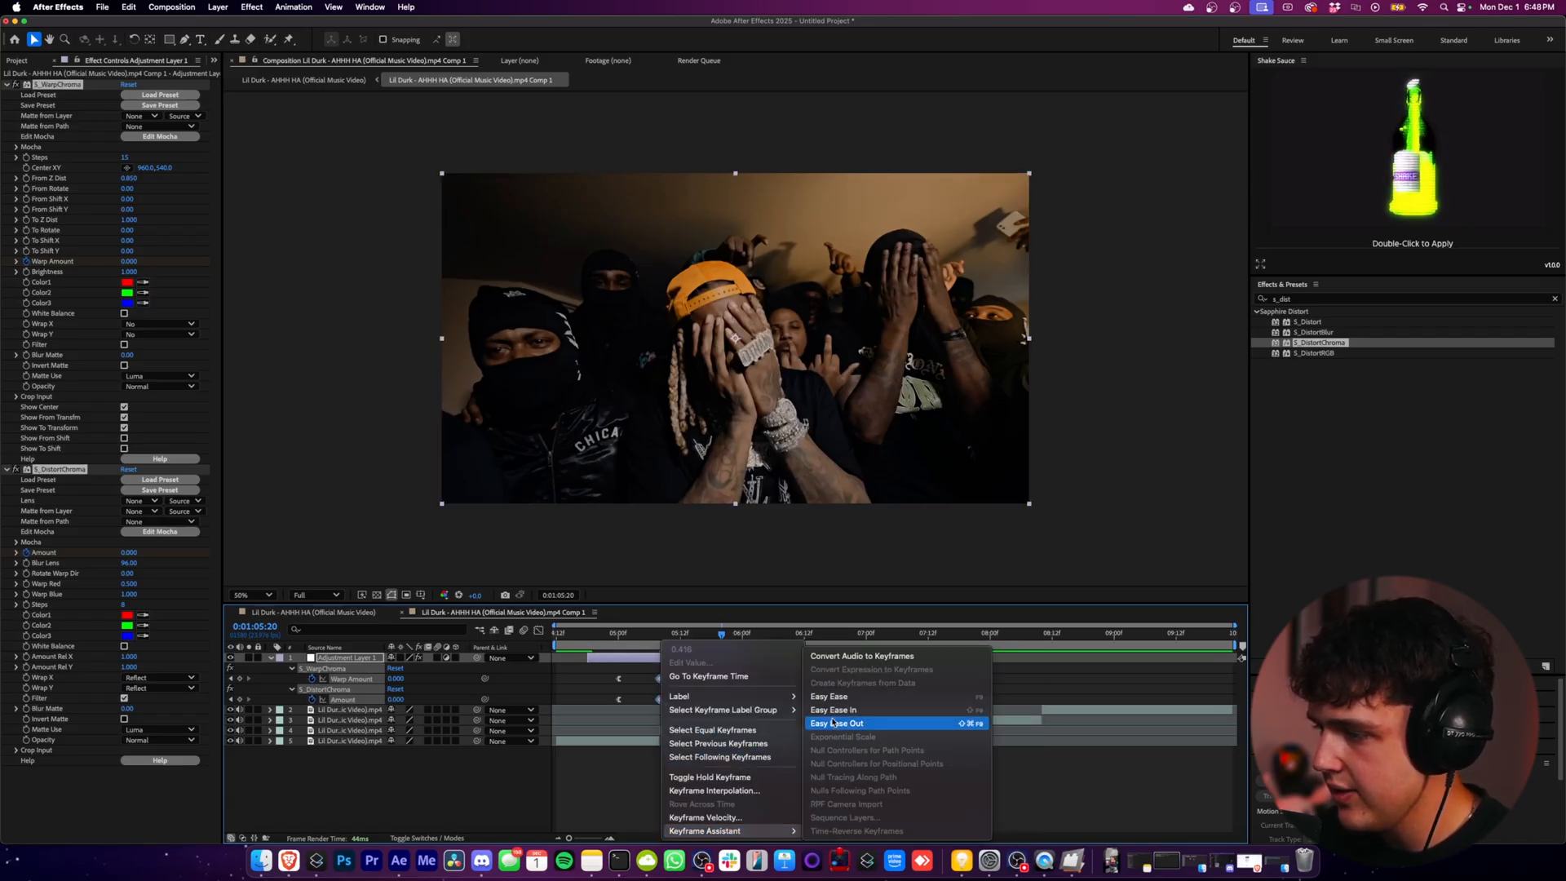
click(840, 723)
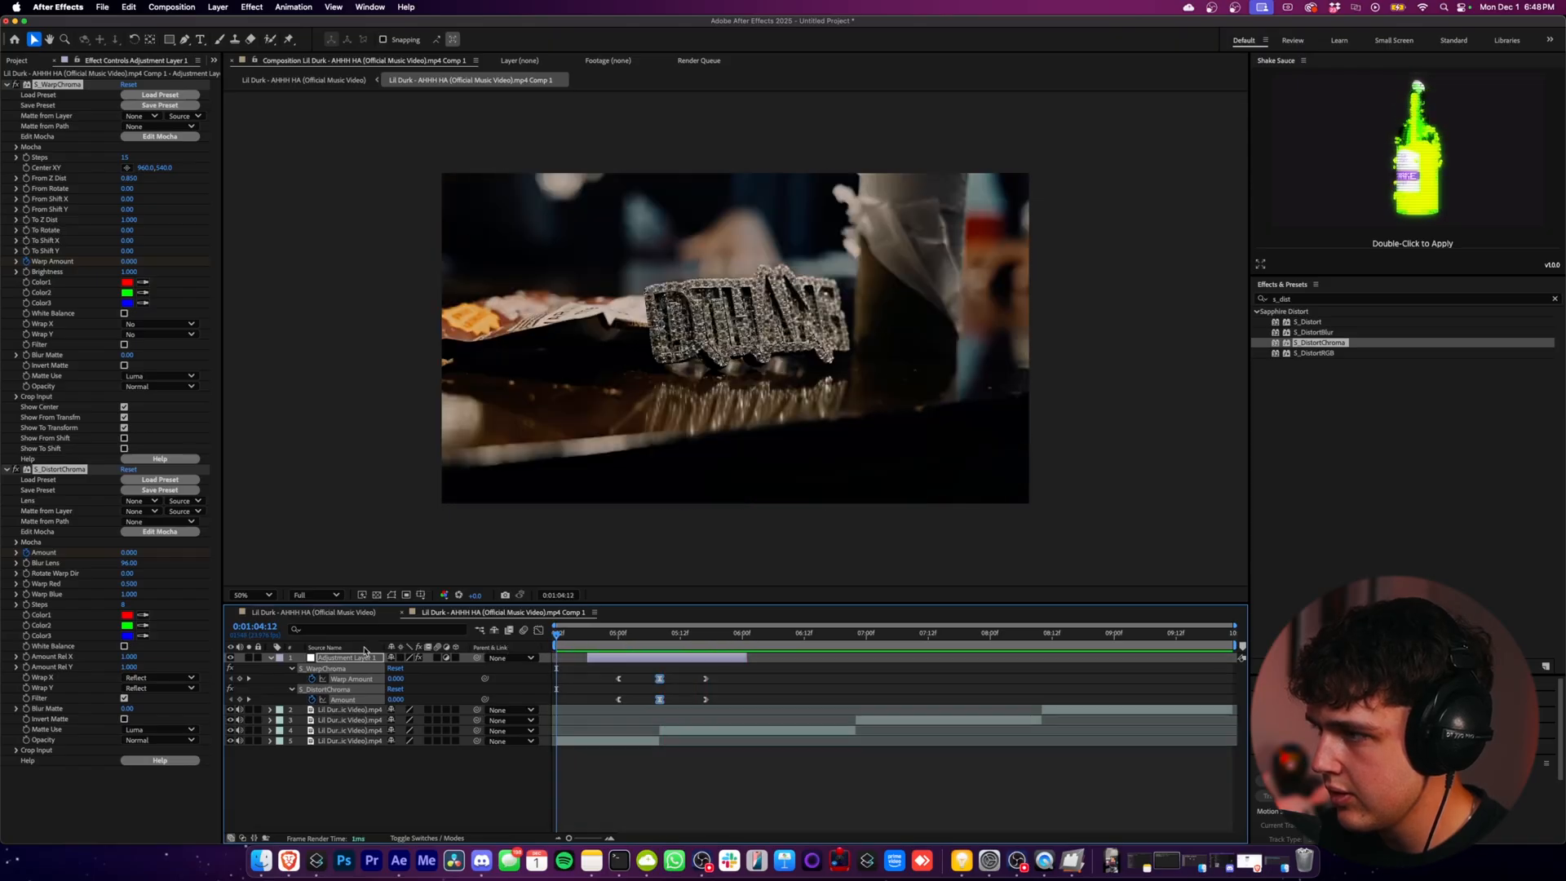
click(753, 633)
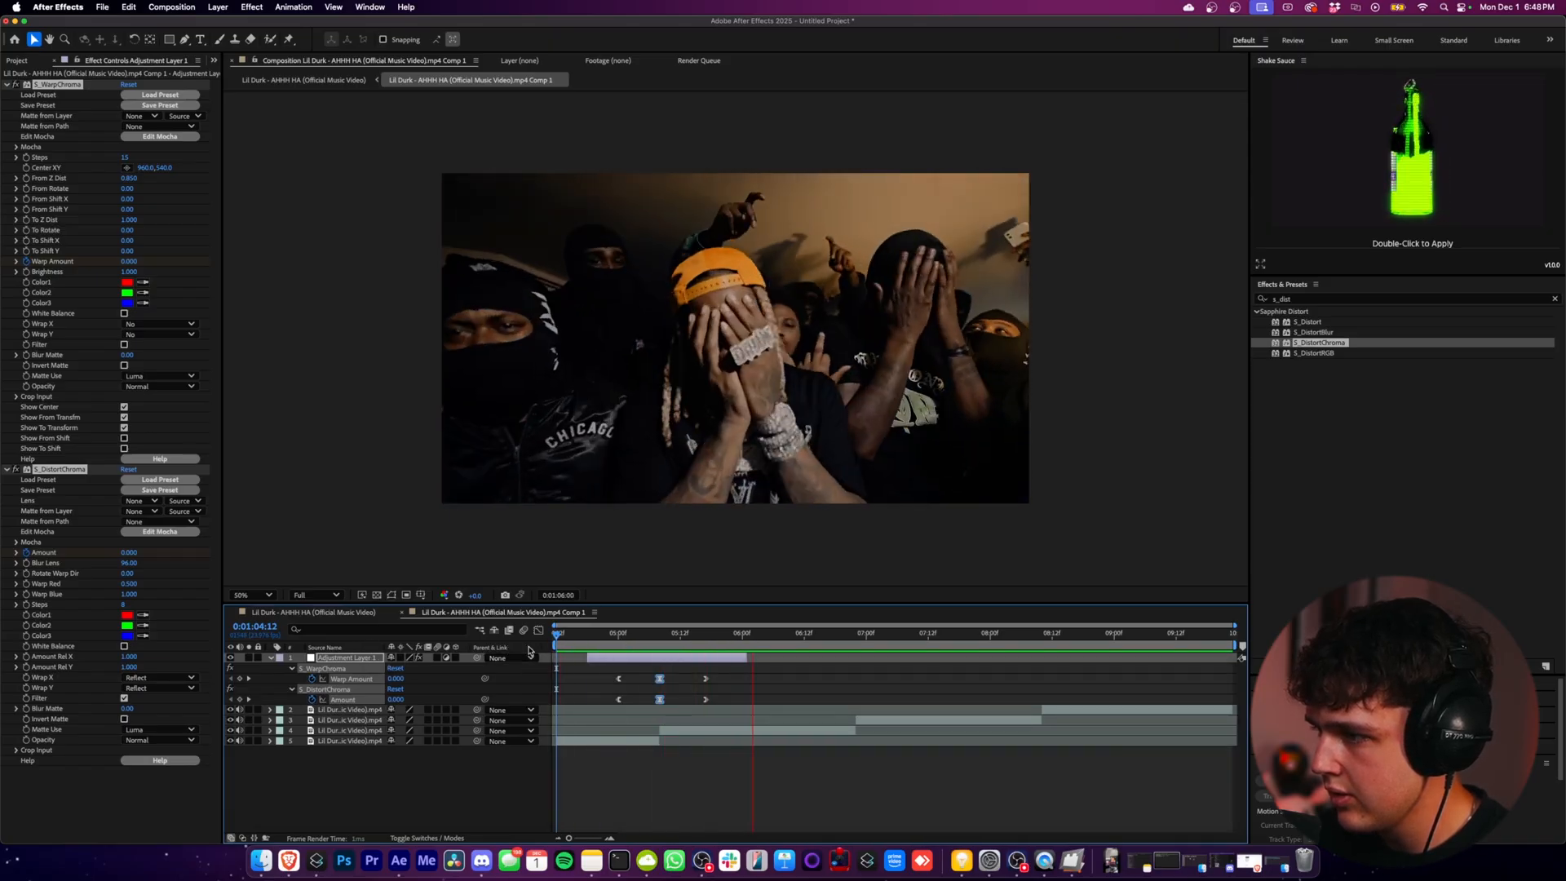
Retime the hit's keyframes, moving the outer and last warp keyframes later
click(648, 633)
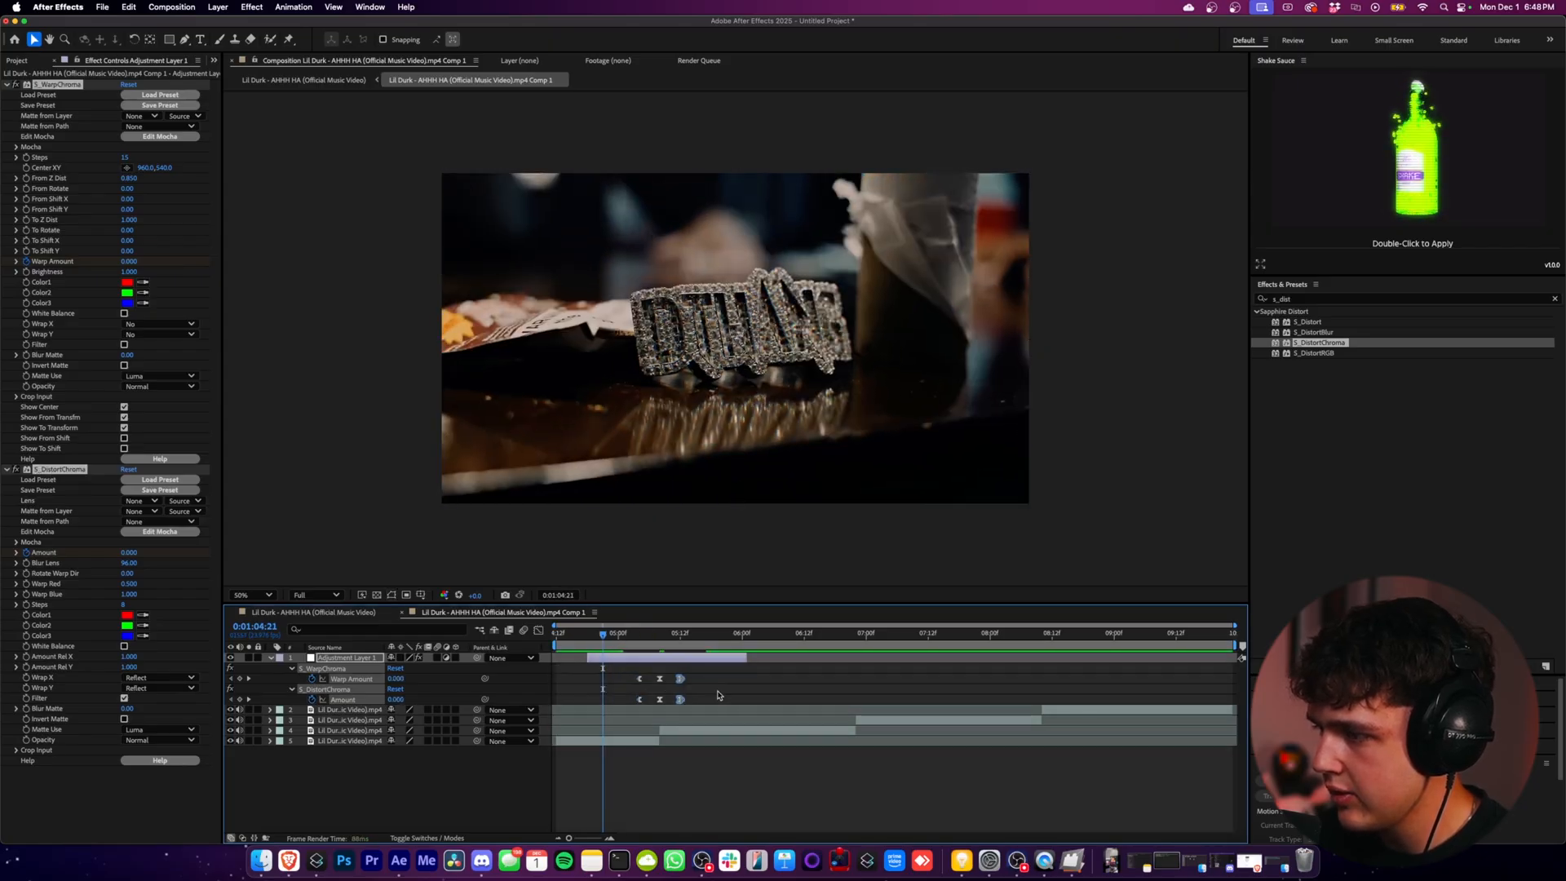
click(781, 633)
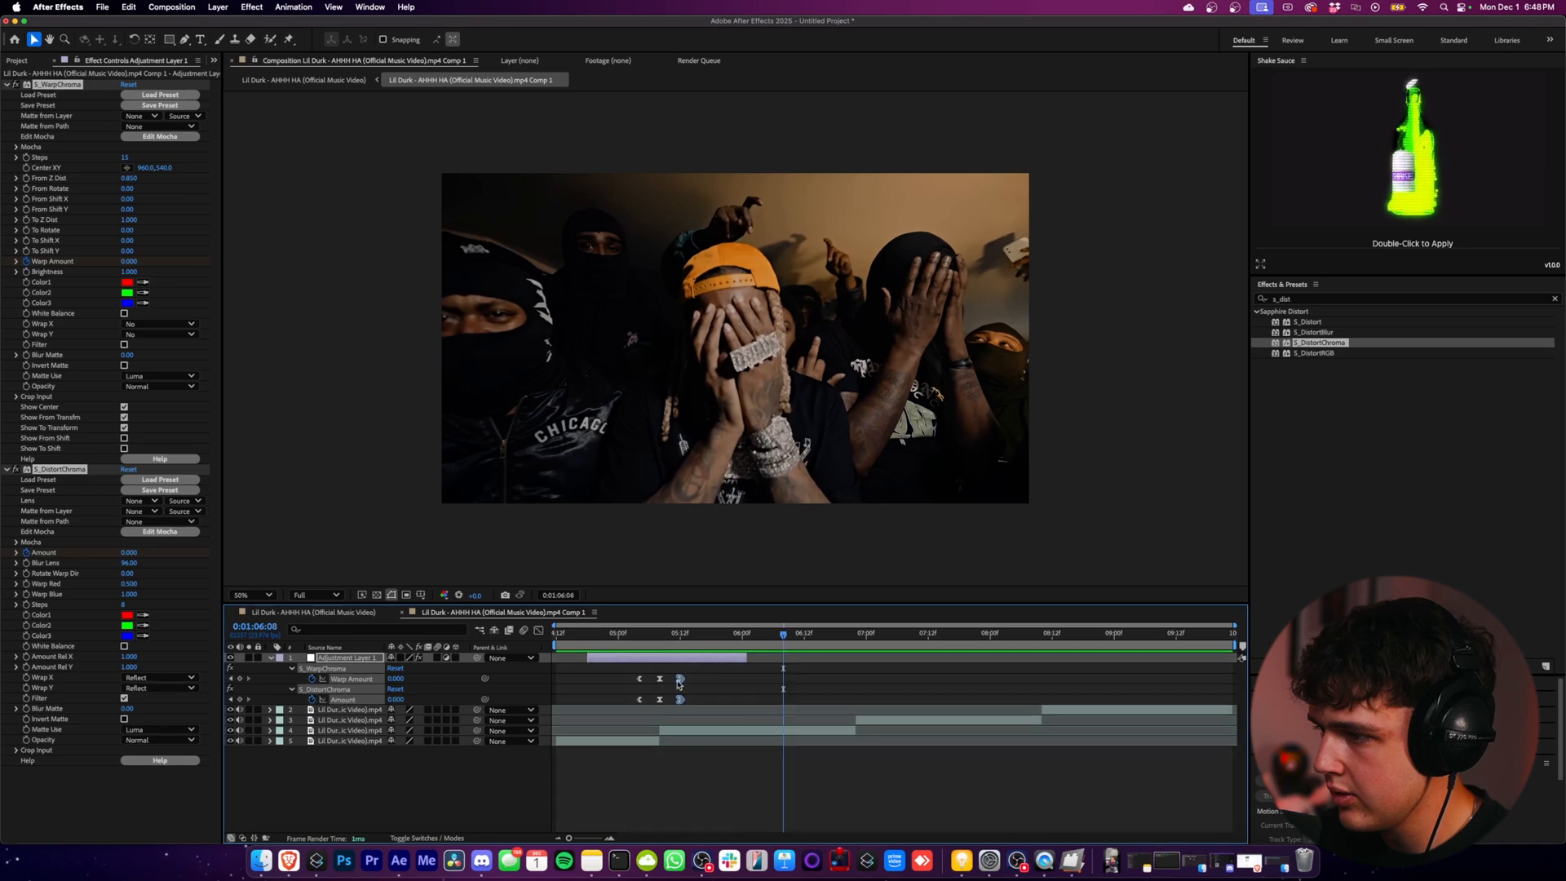
click(591, 633)
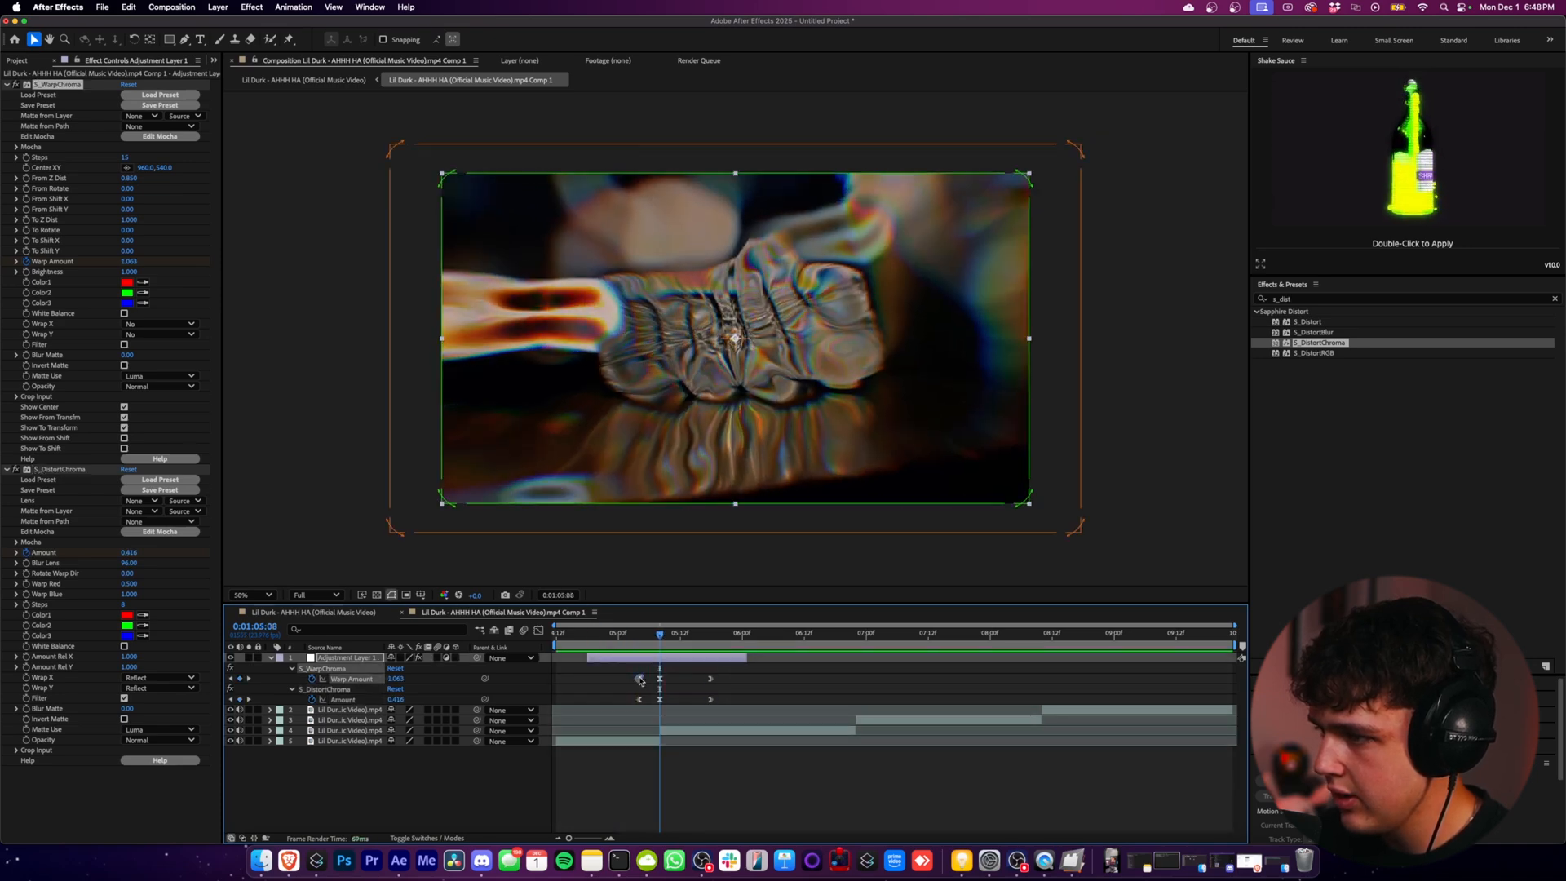
click(602, 633)
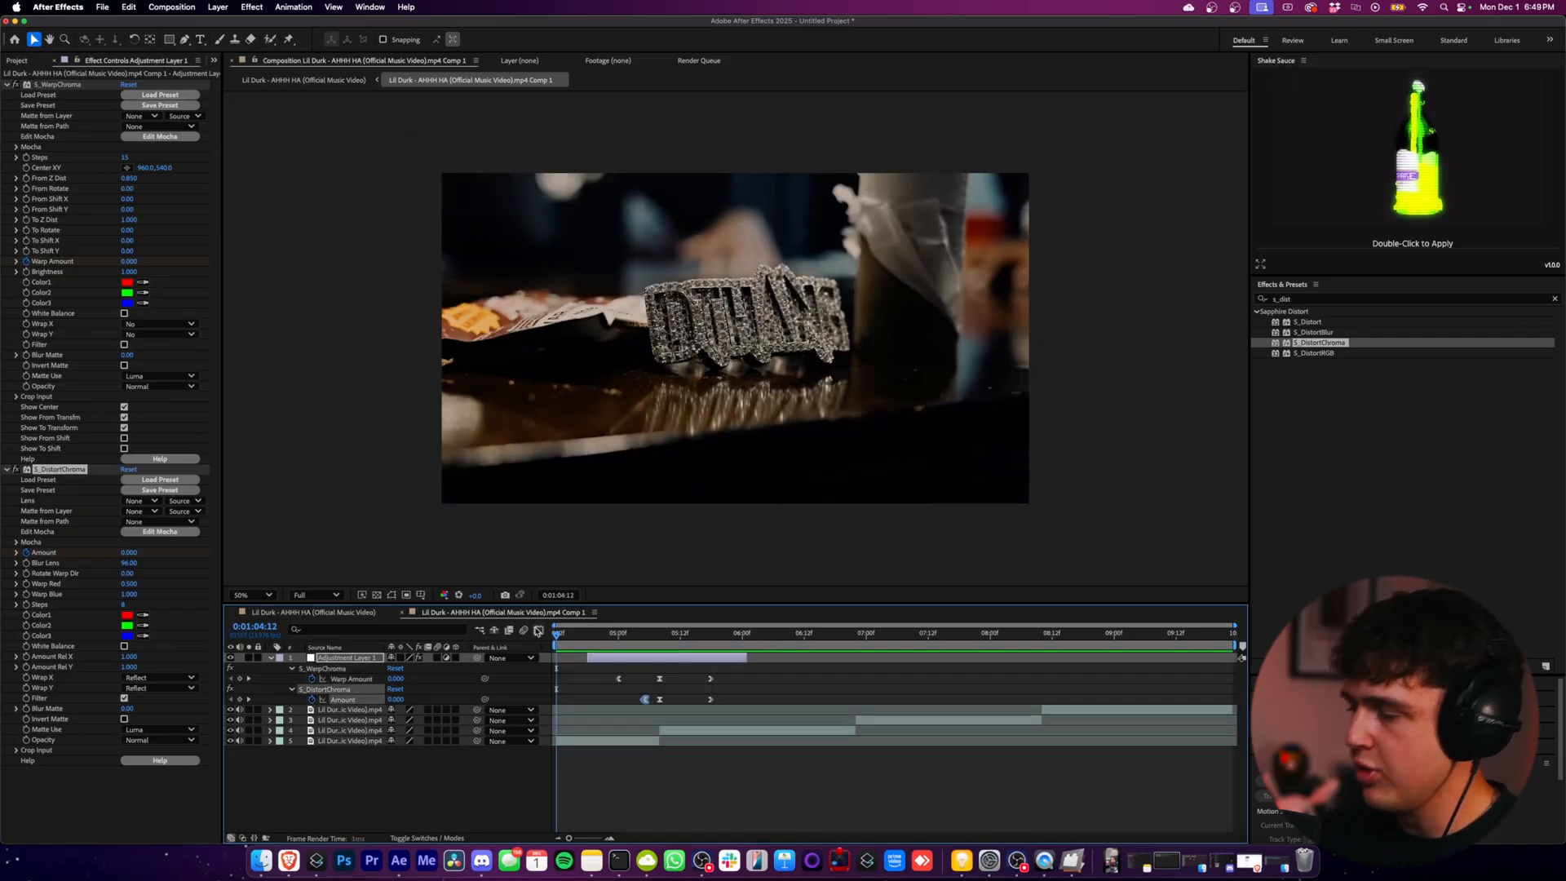
click(786, 633)
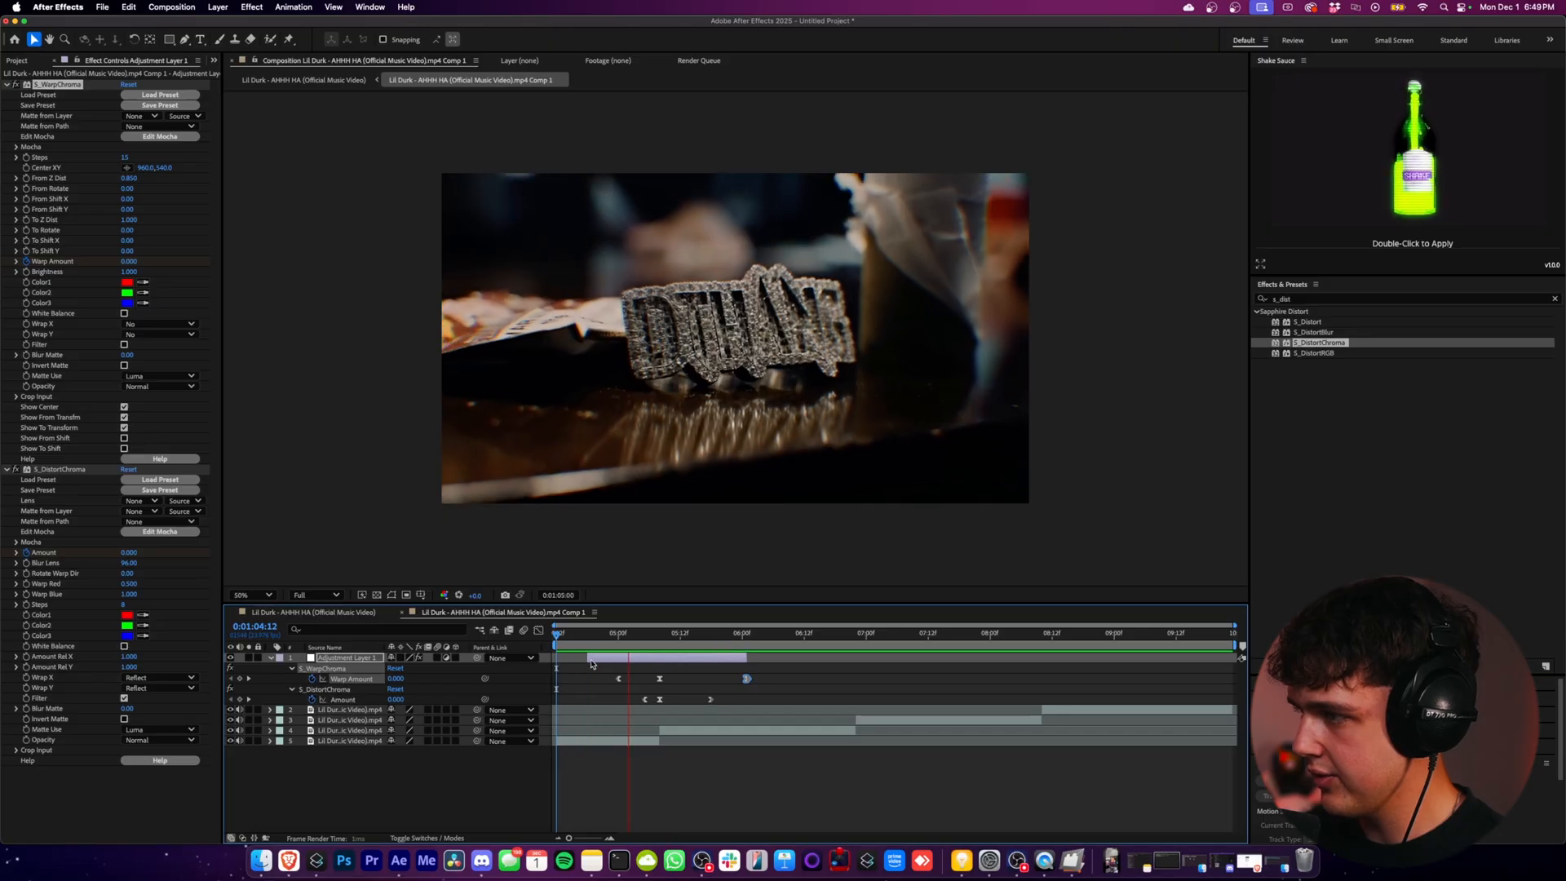
click(799, 633)
text(deep)
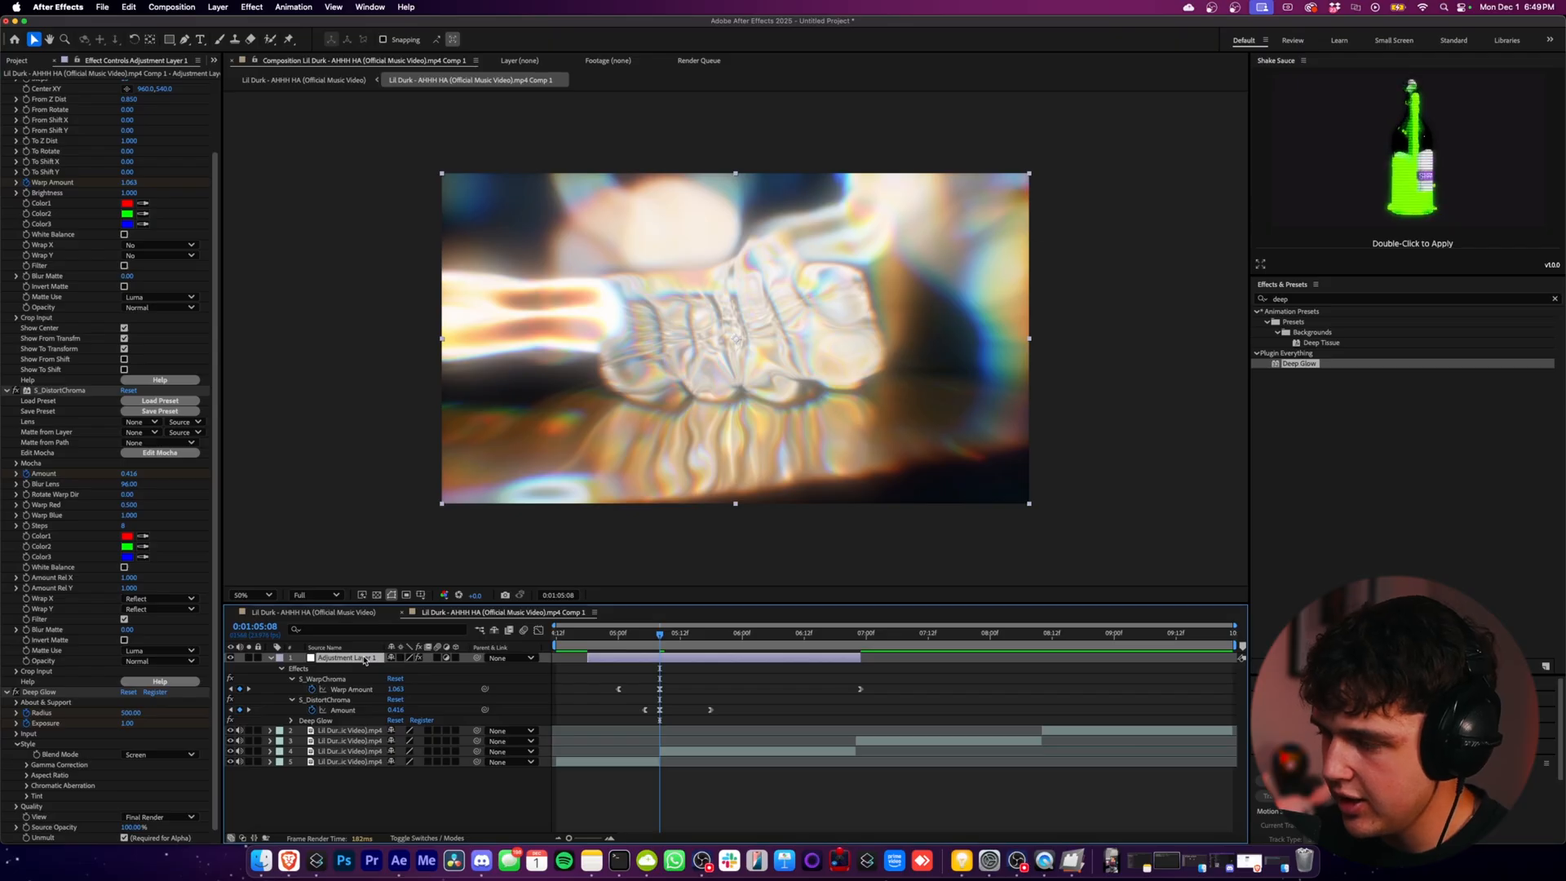
Keyframe Deep Glow on the adjustment layer and search for 's_flicker'
click(295, 731)
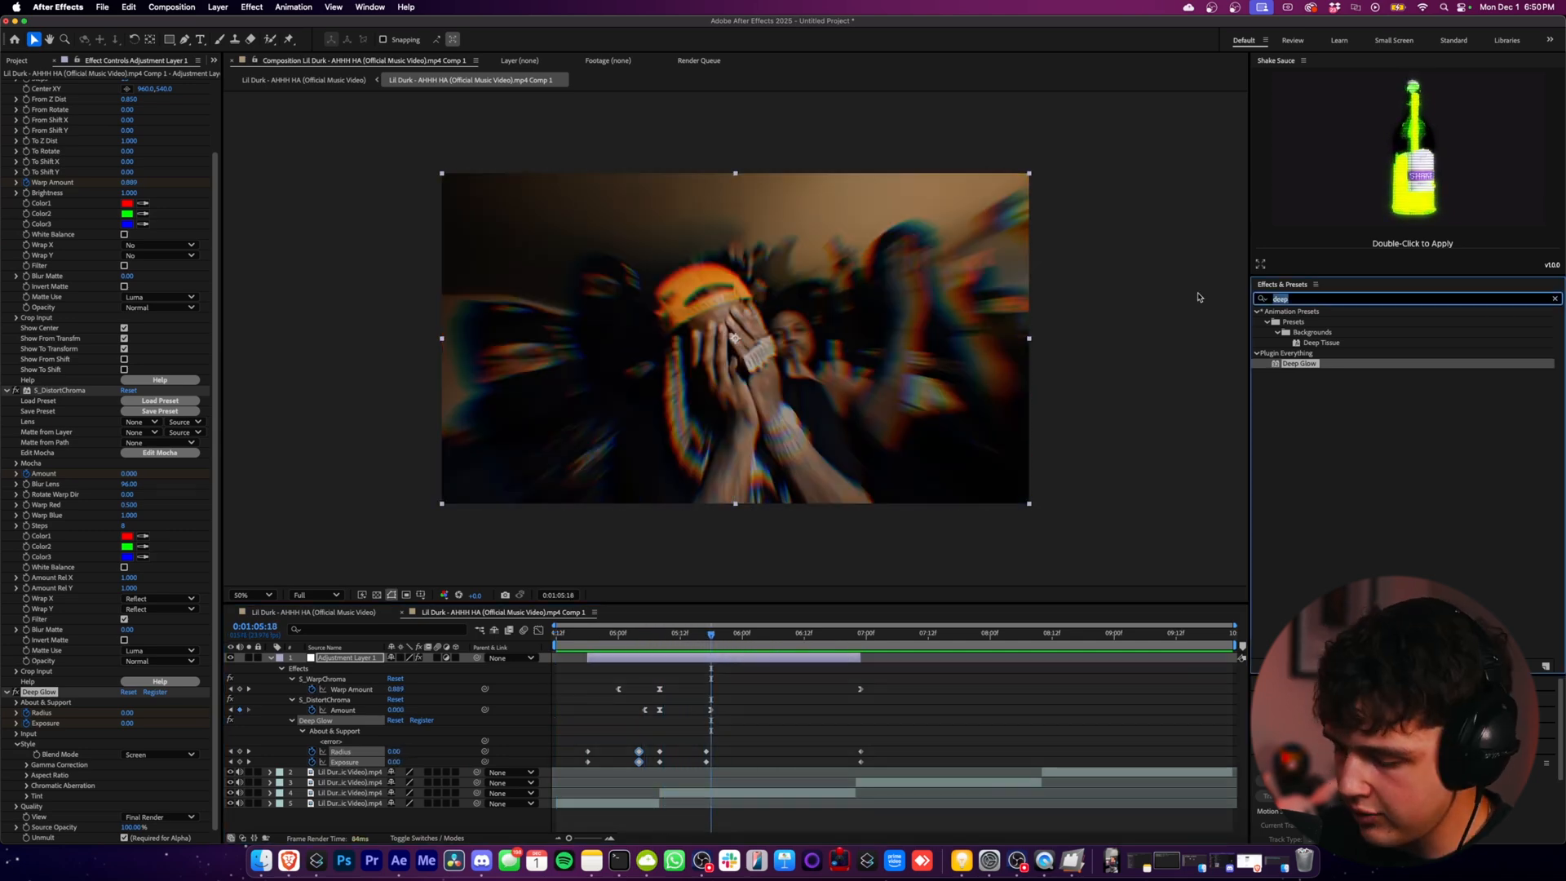
text(s_flicker)
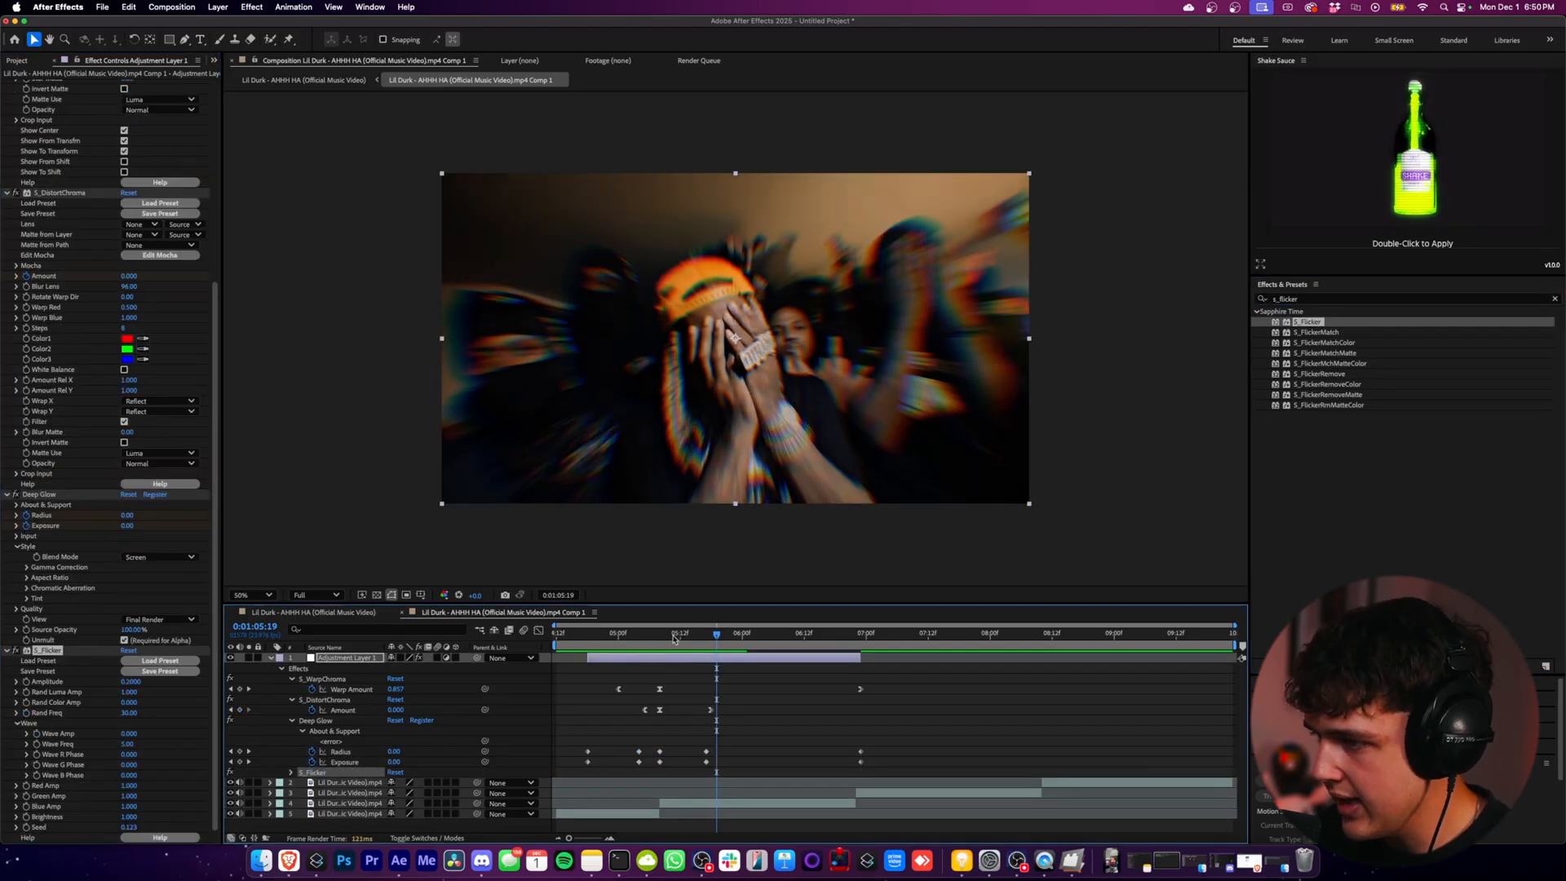
Keyframe S_Flicker with its Wave reset, then place a duplicated hit layer later
click(638, 633)
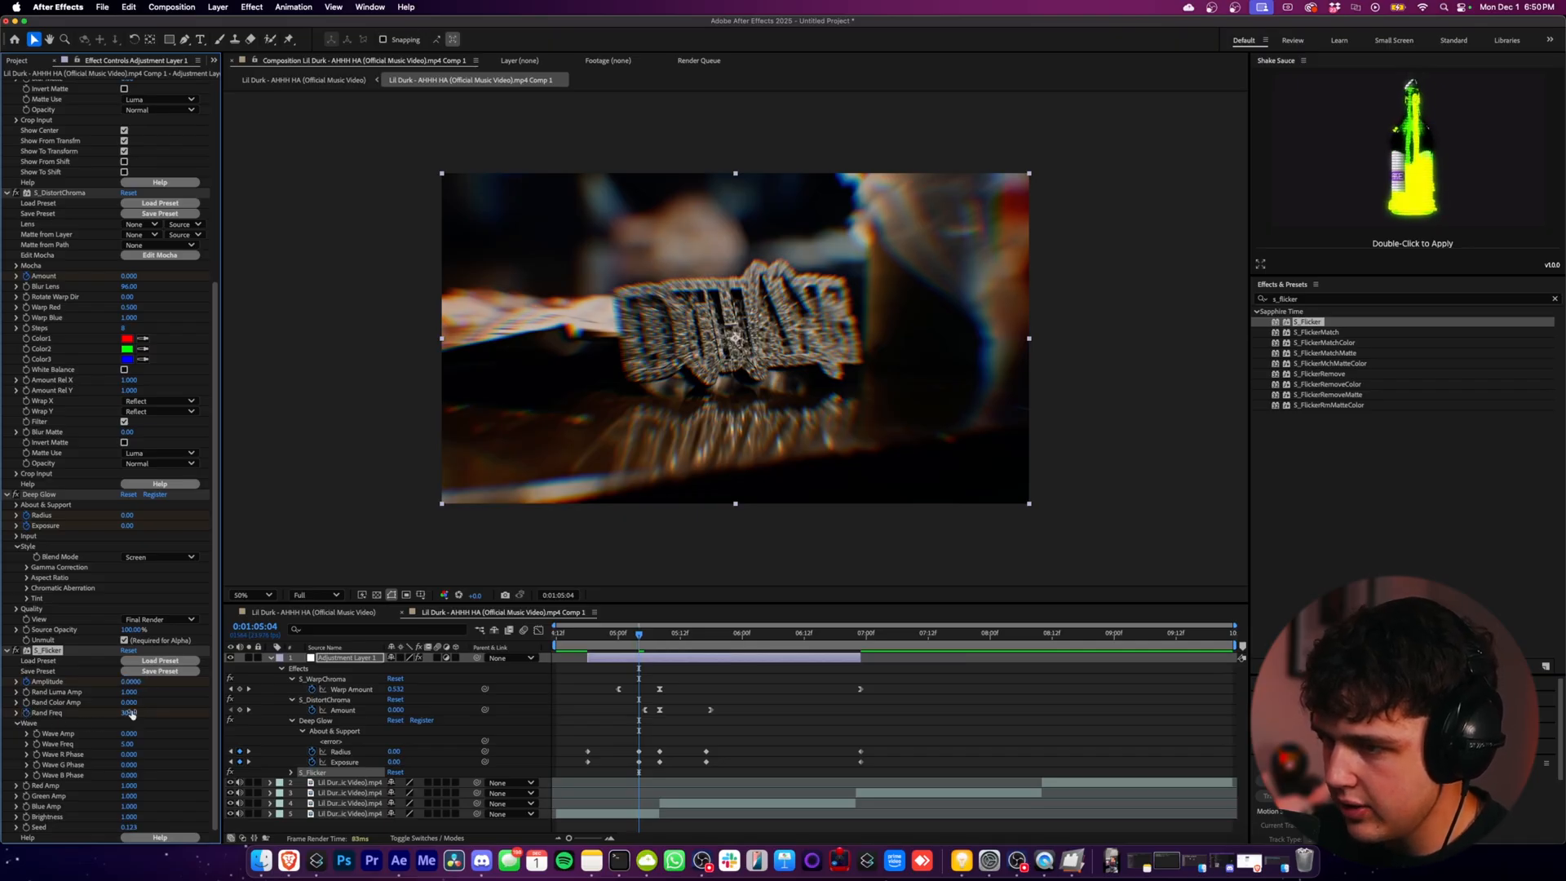
mouse_move(657, 638)
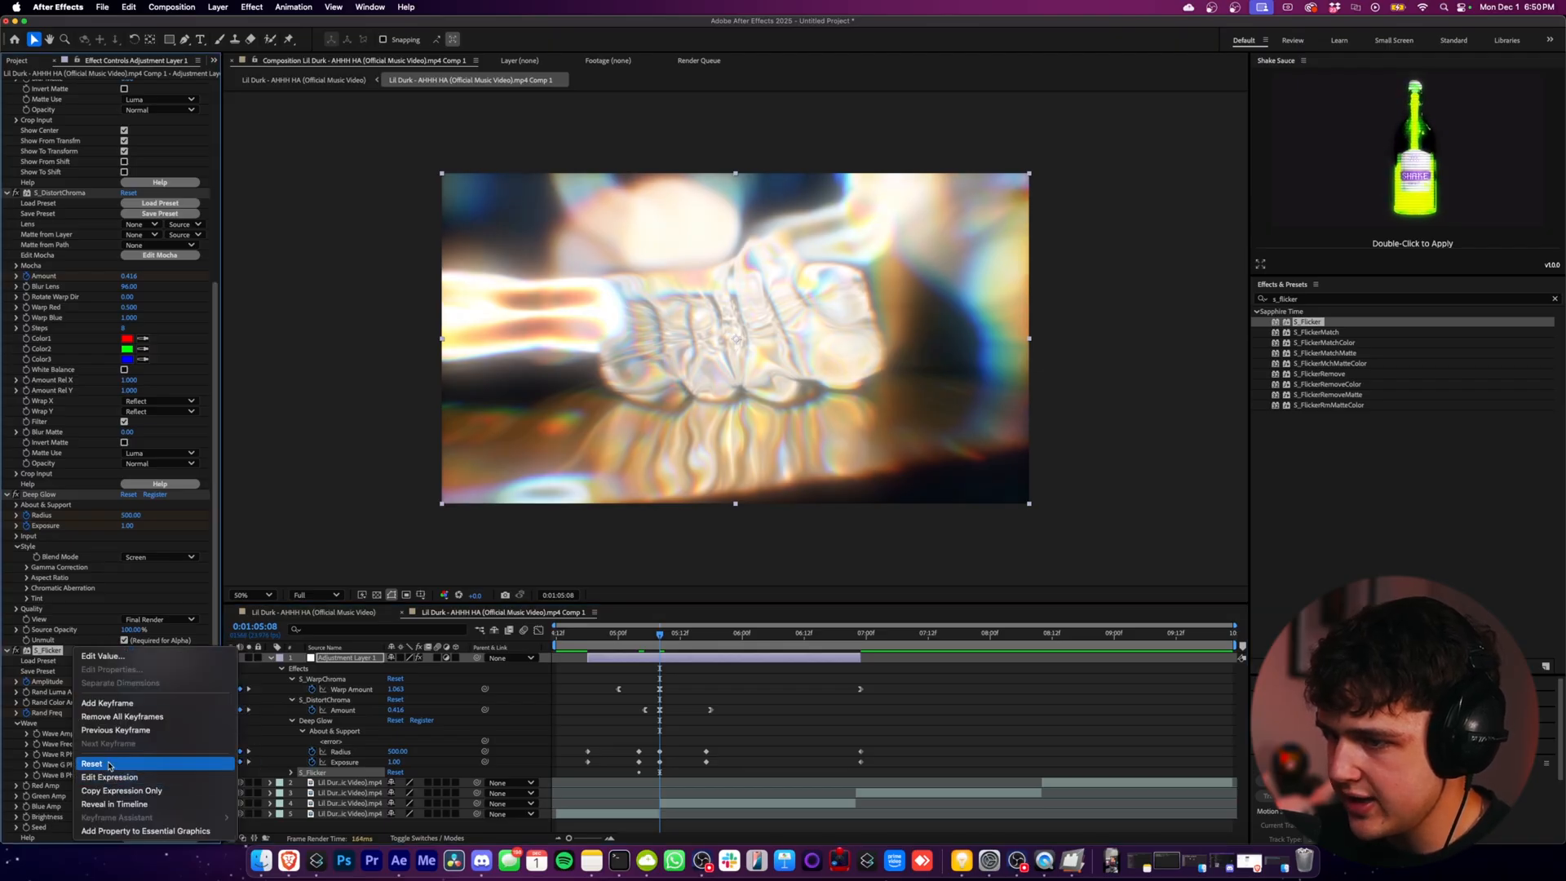
click(92, 763)
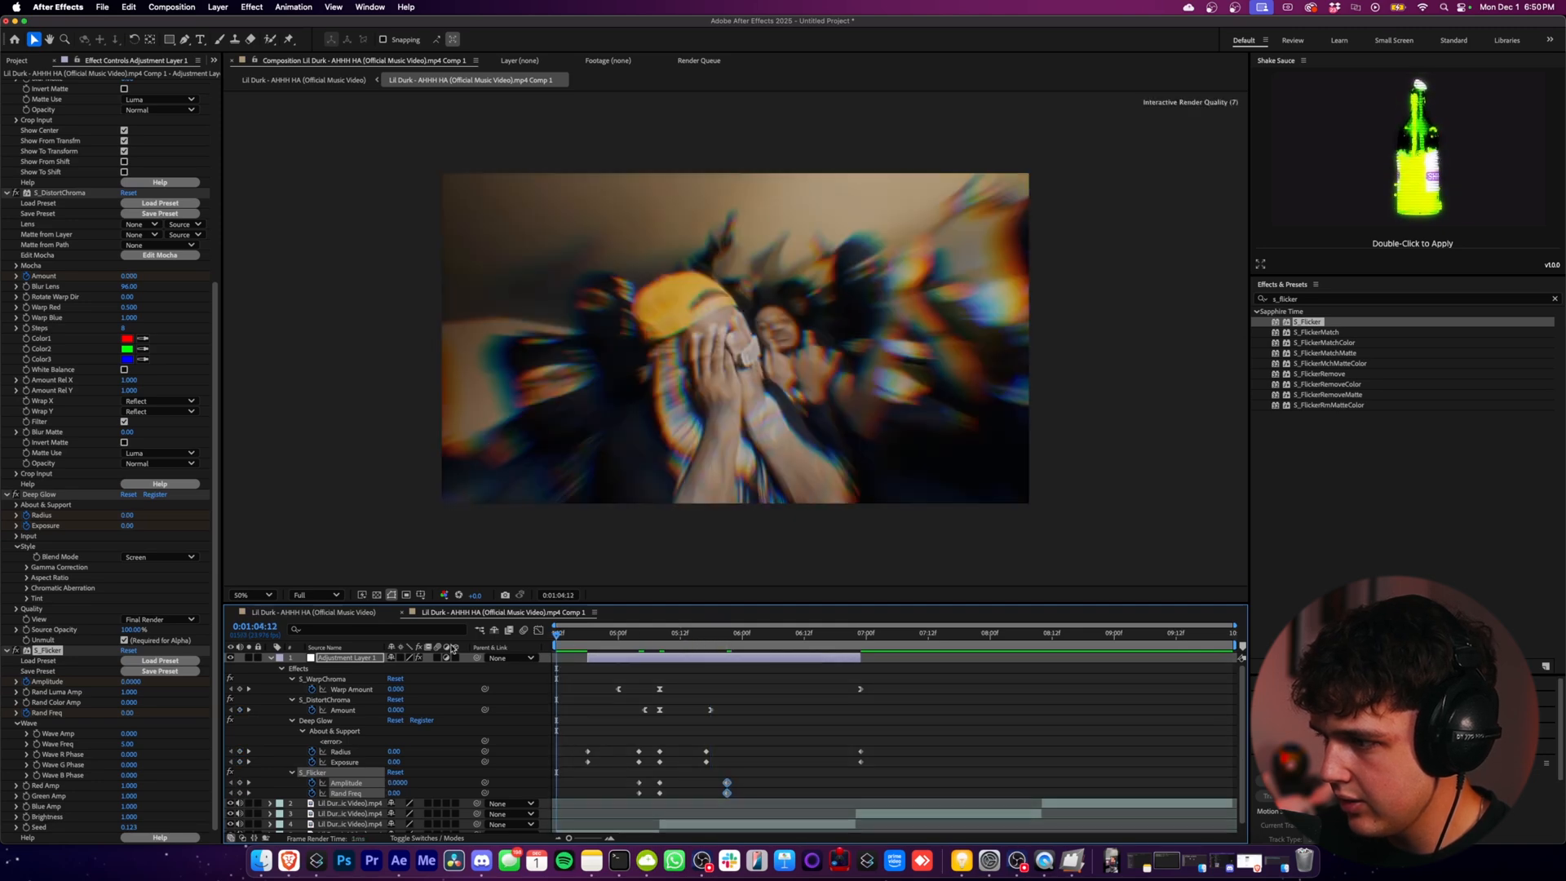
click(759, 633)
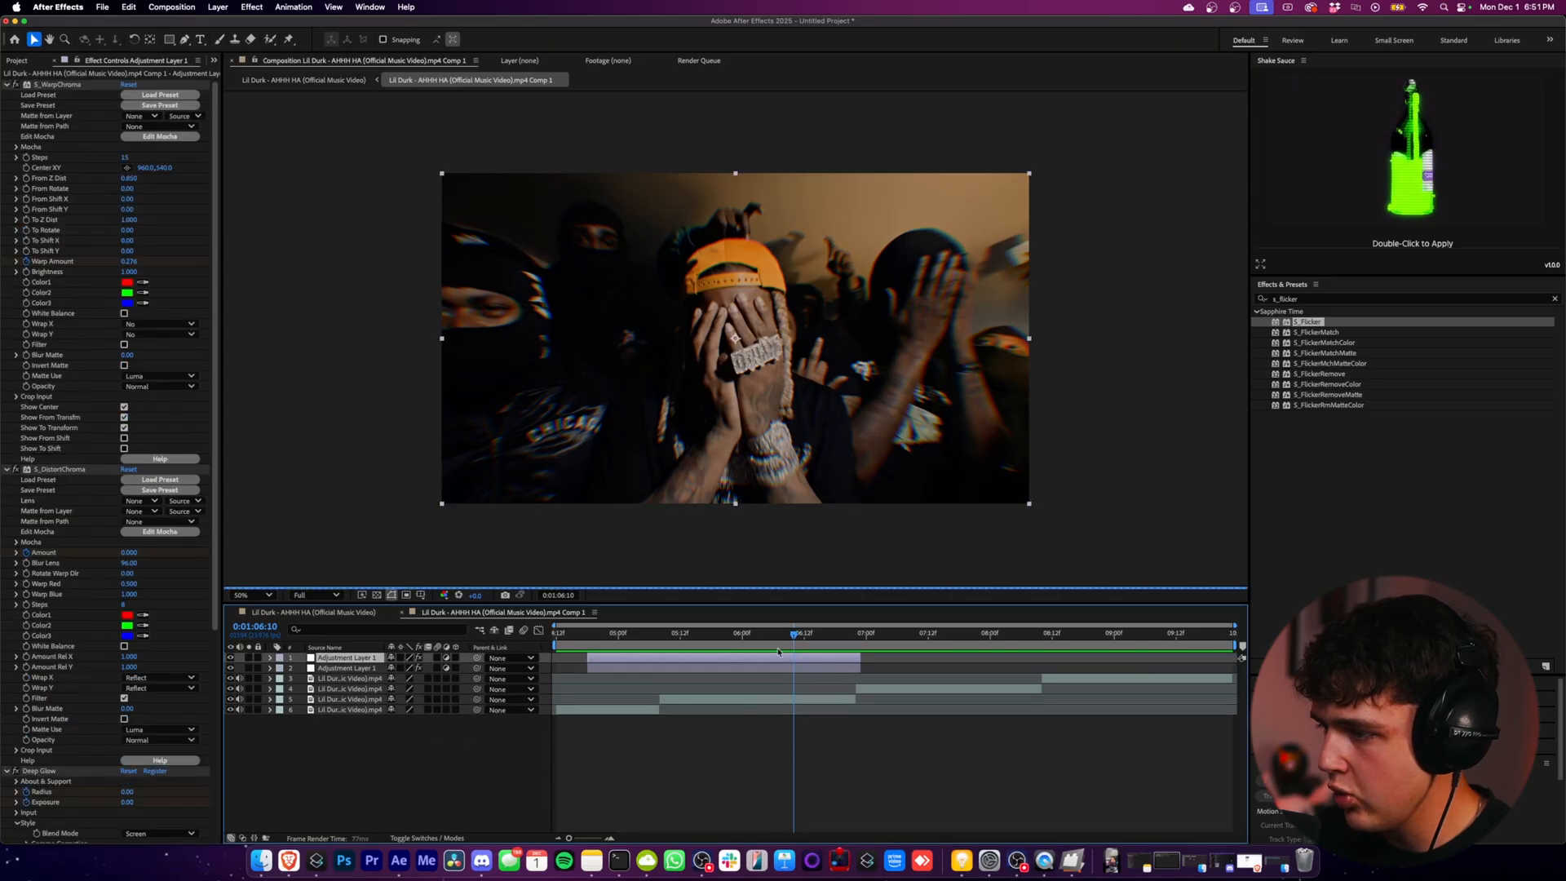
click(560, 633)
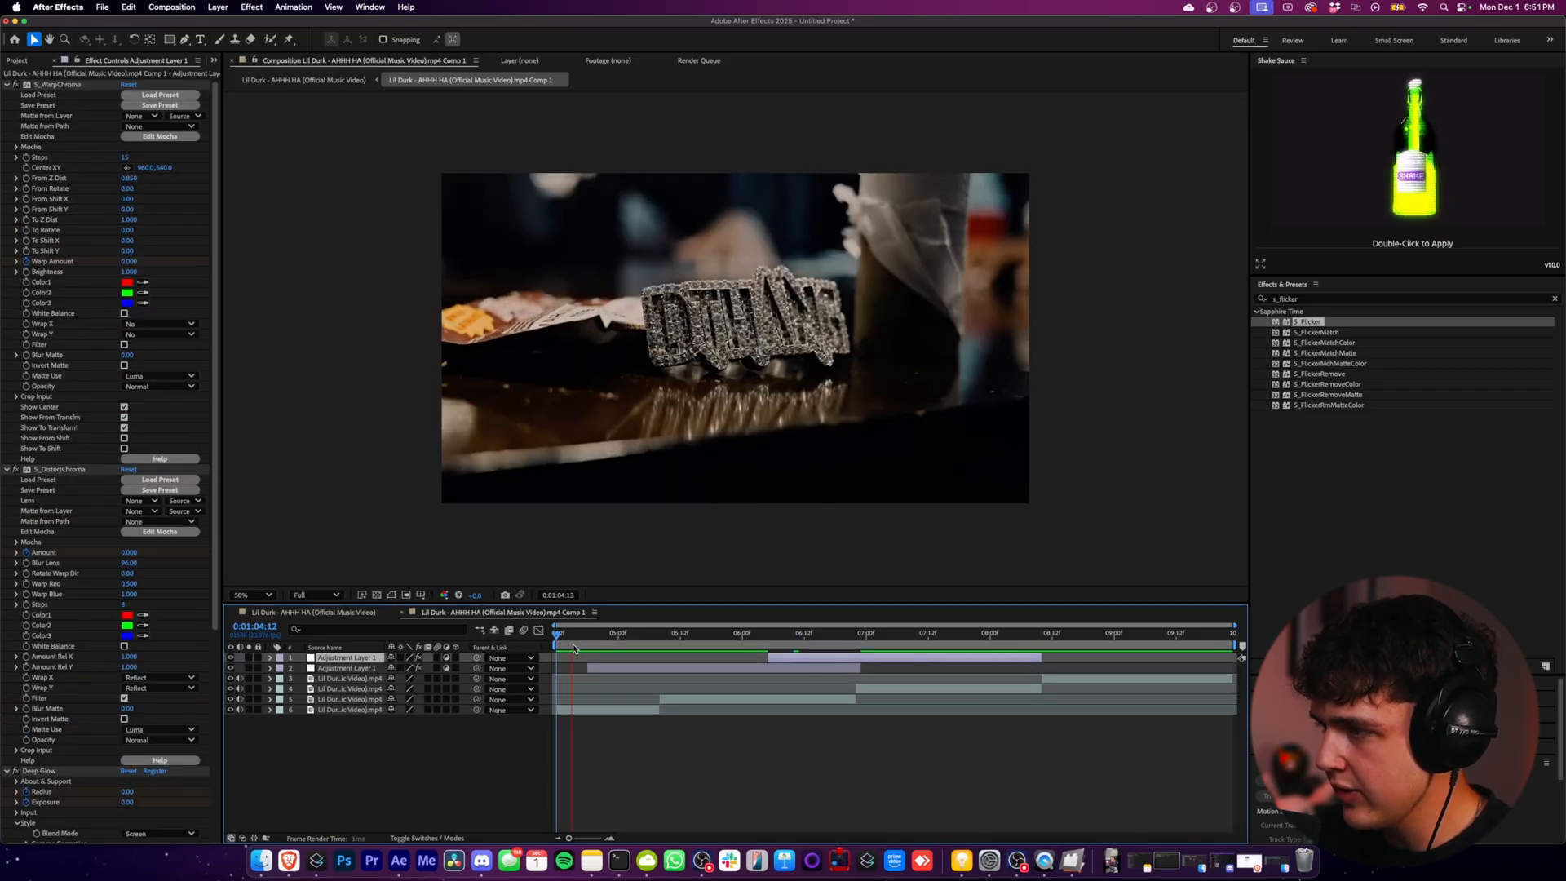
Review the duplicated hit and move another copy to a later beat
click(824, 648)
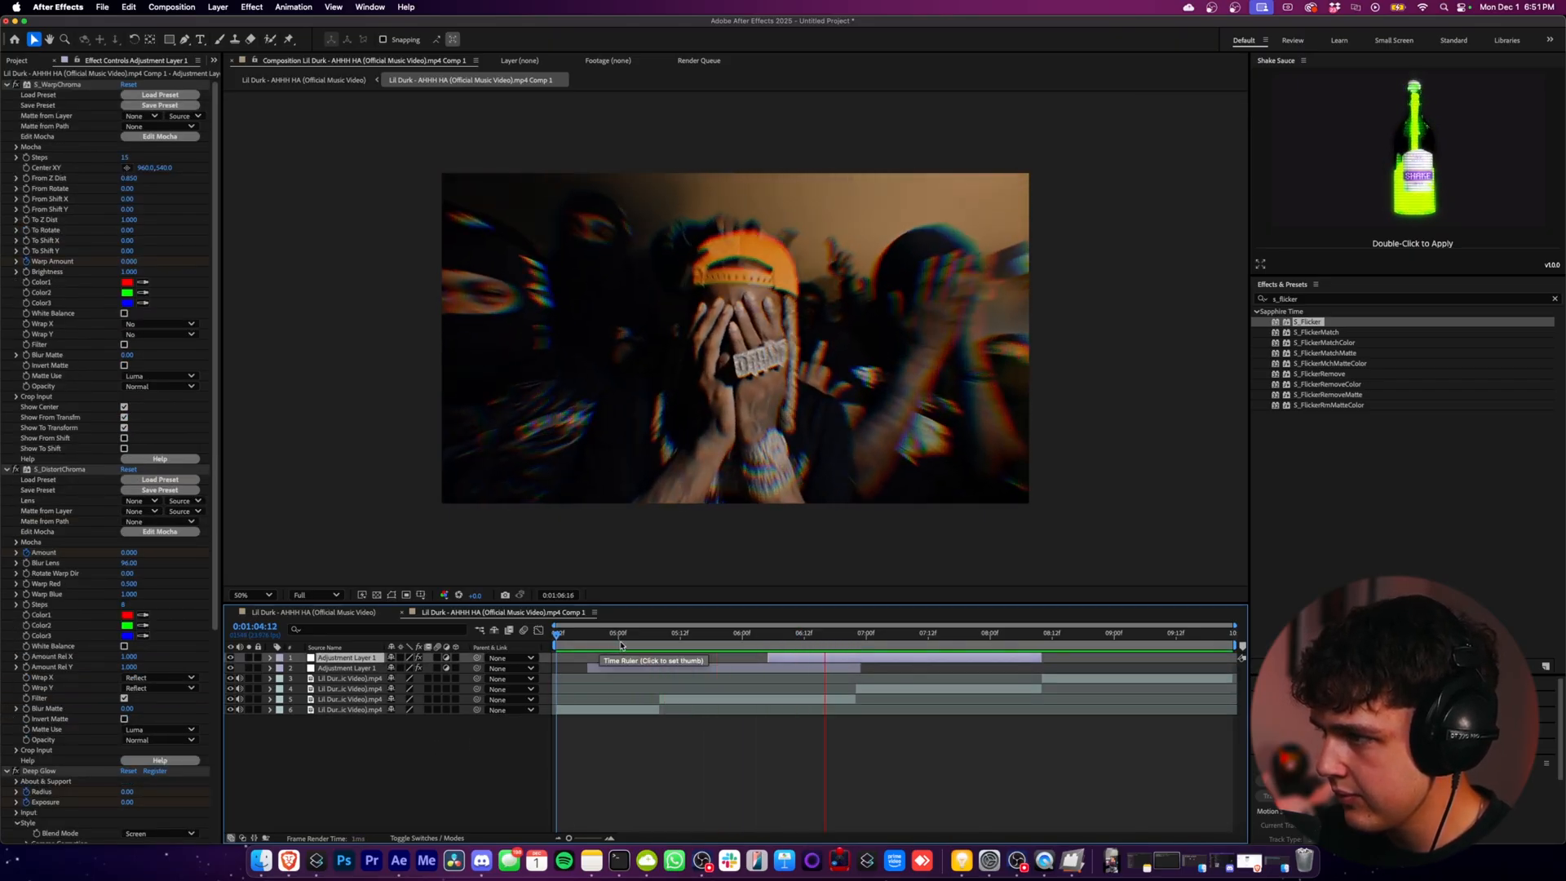
click(1060, 633)
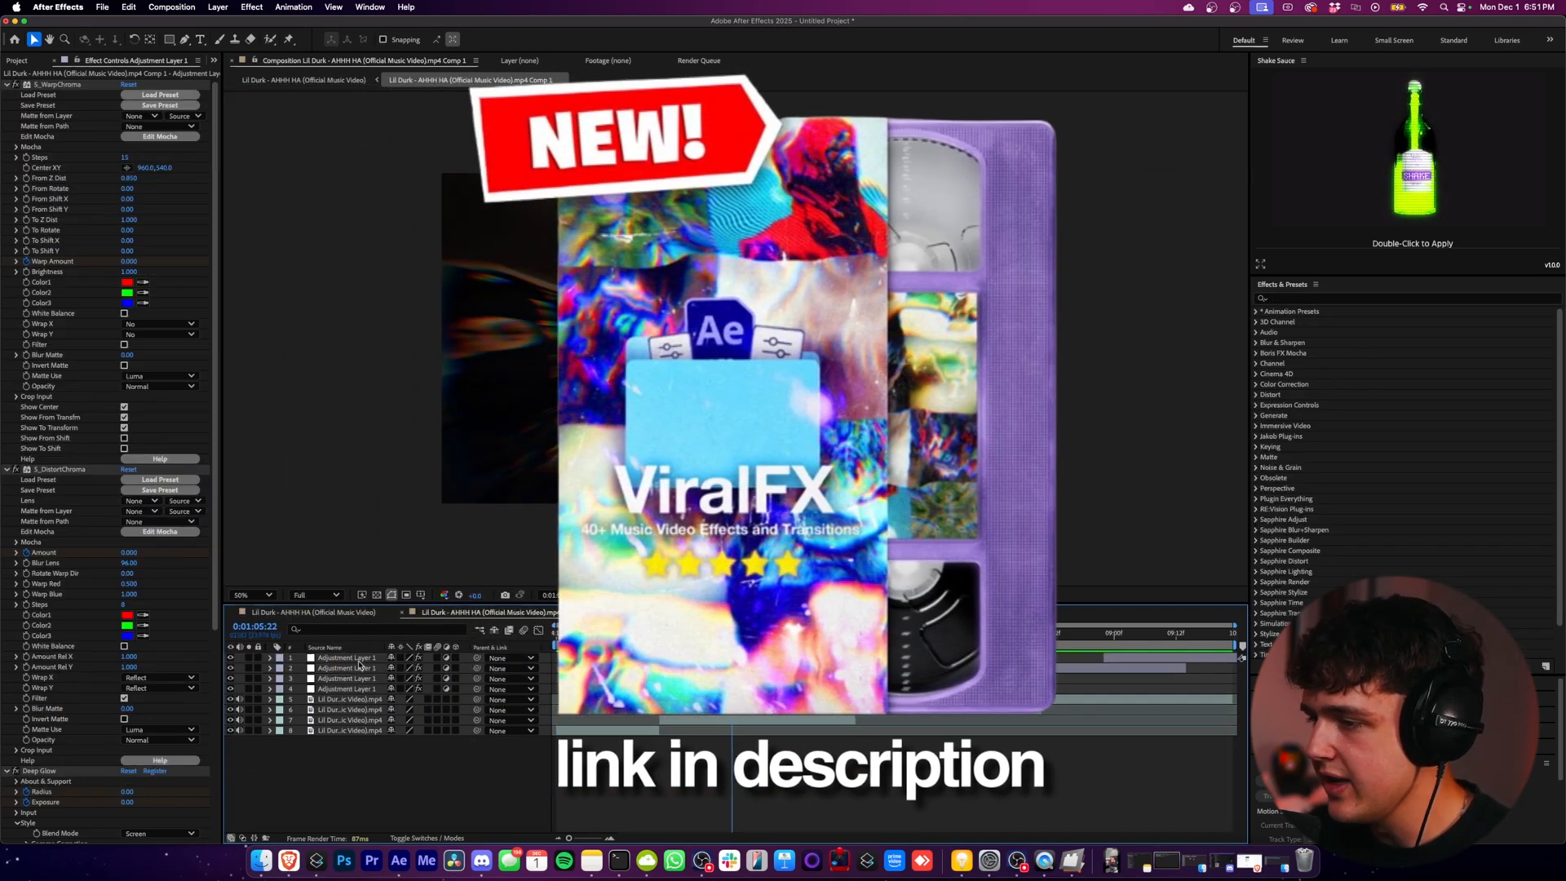
Add a new empty adjustment layer to the composition
right_click(354, 664)
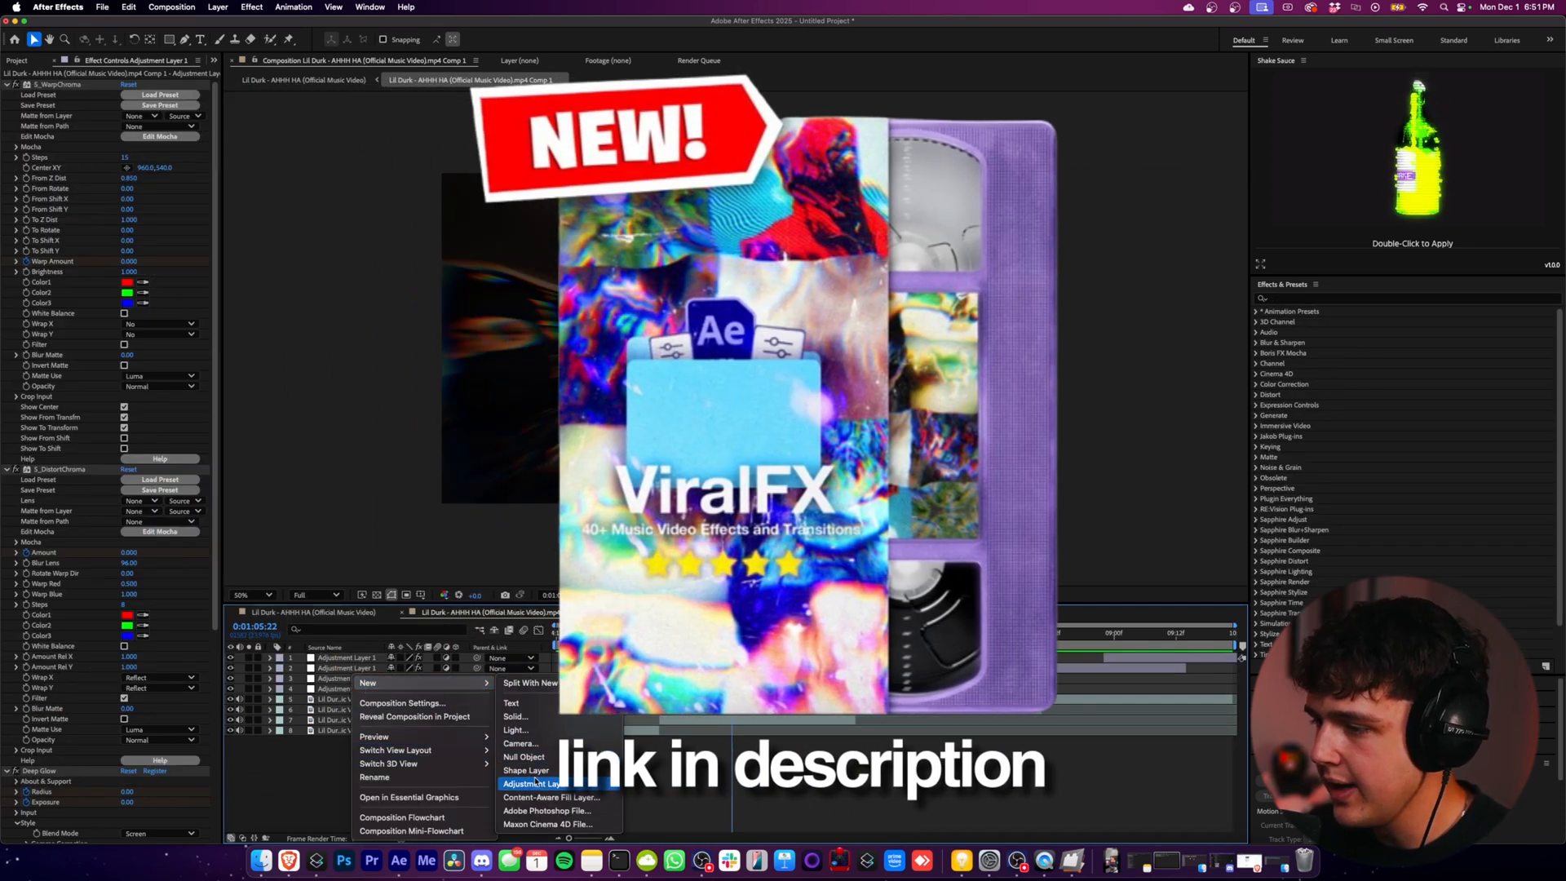
click(532, 784)
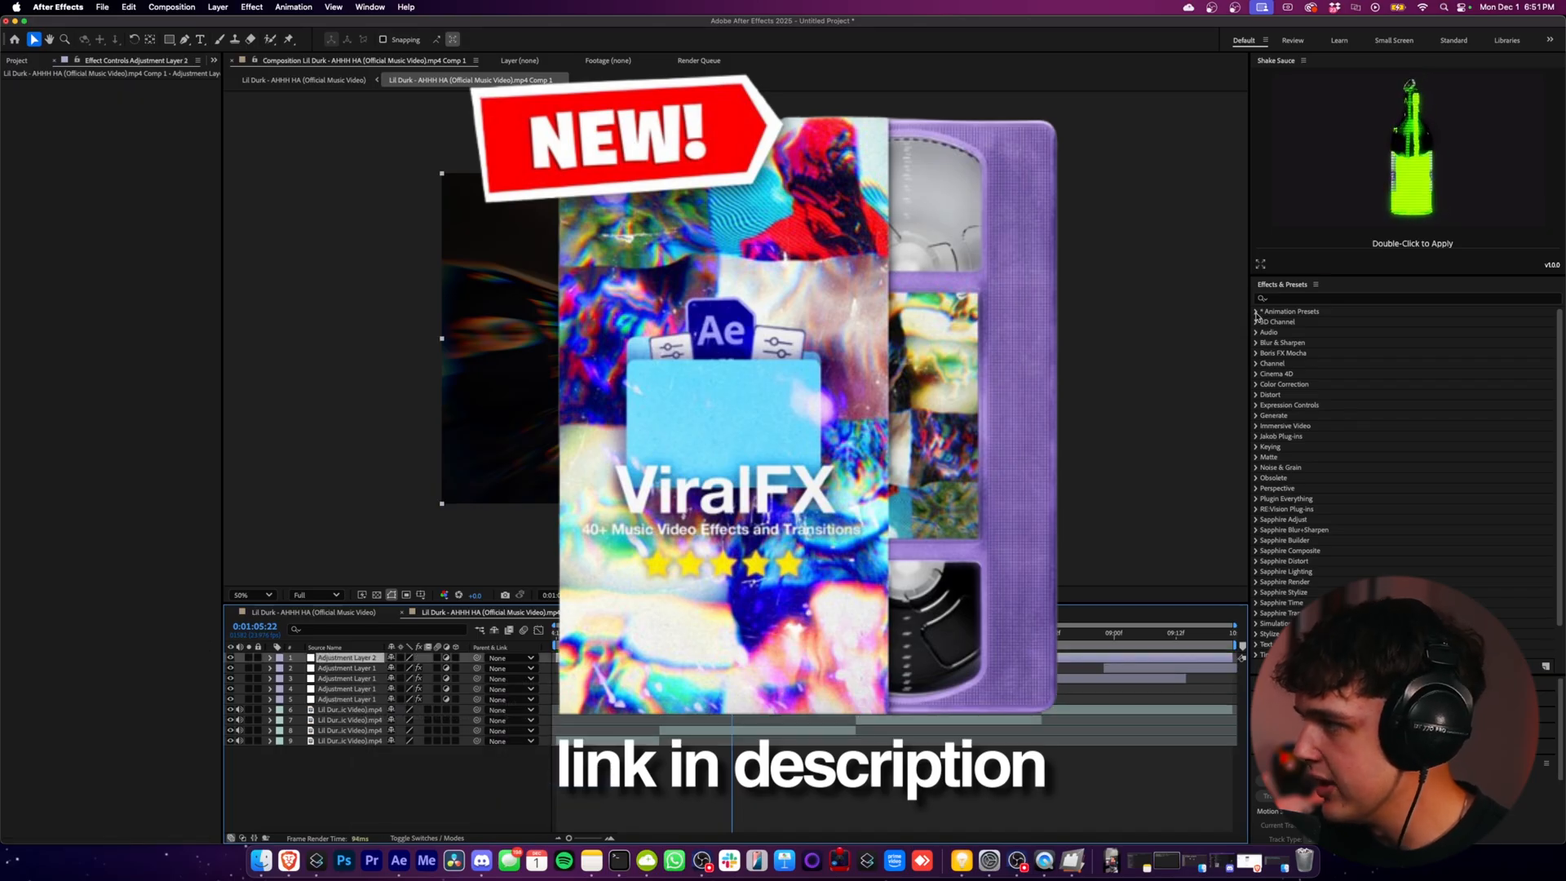
Browse ViralFX > for 1080p > NEW PRESETS to the roll transition, then add another adjustment layer
click(1256, 310)
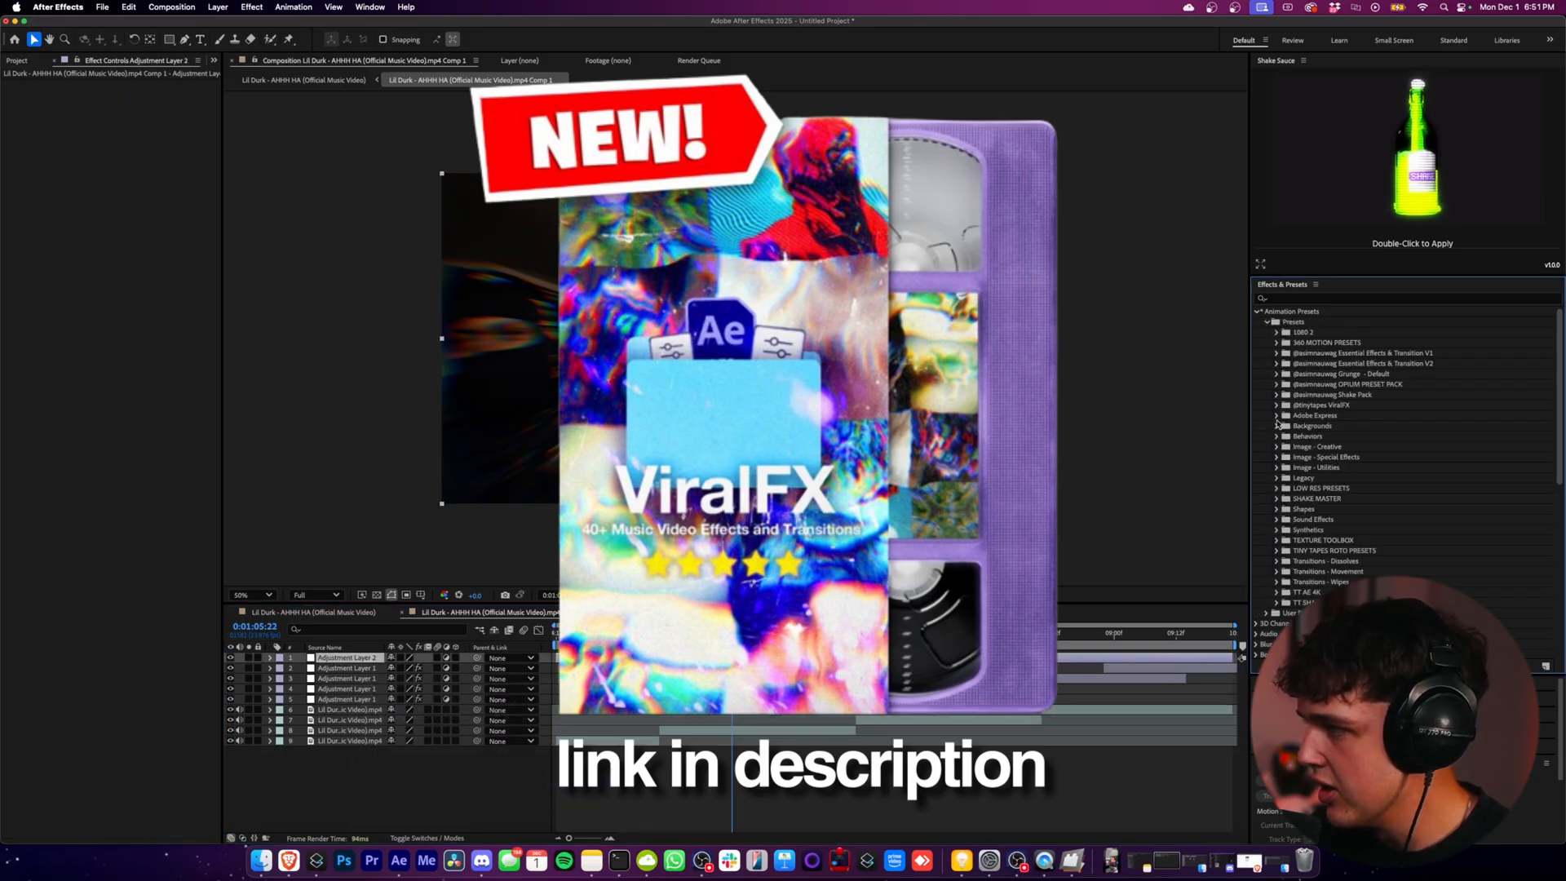
click(1276, 405)
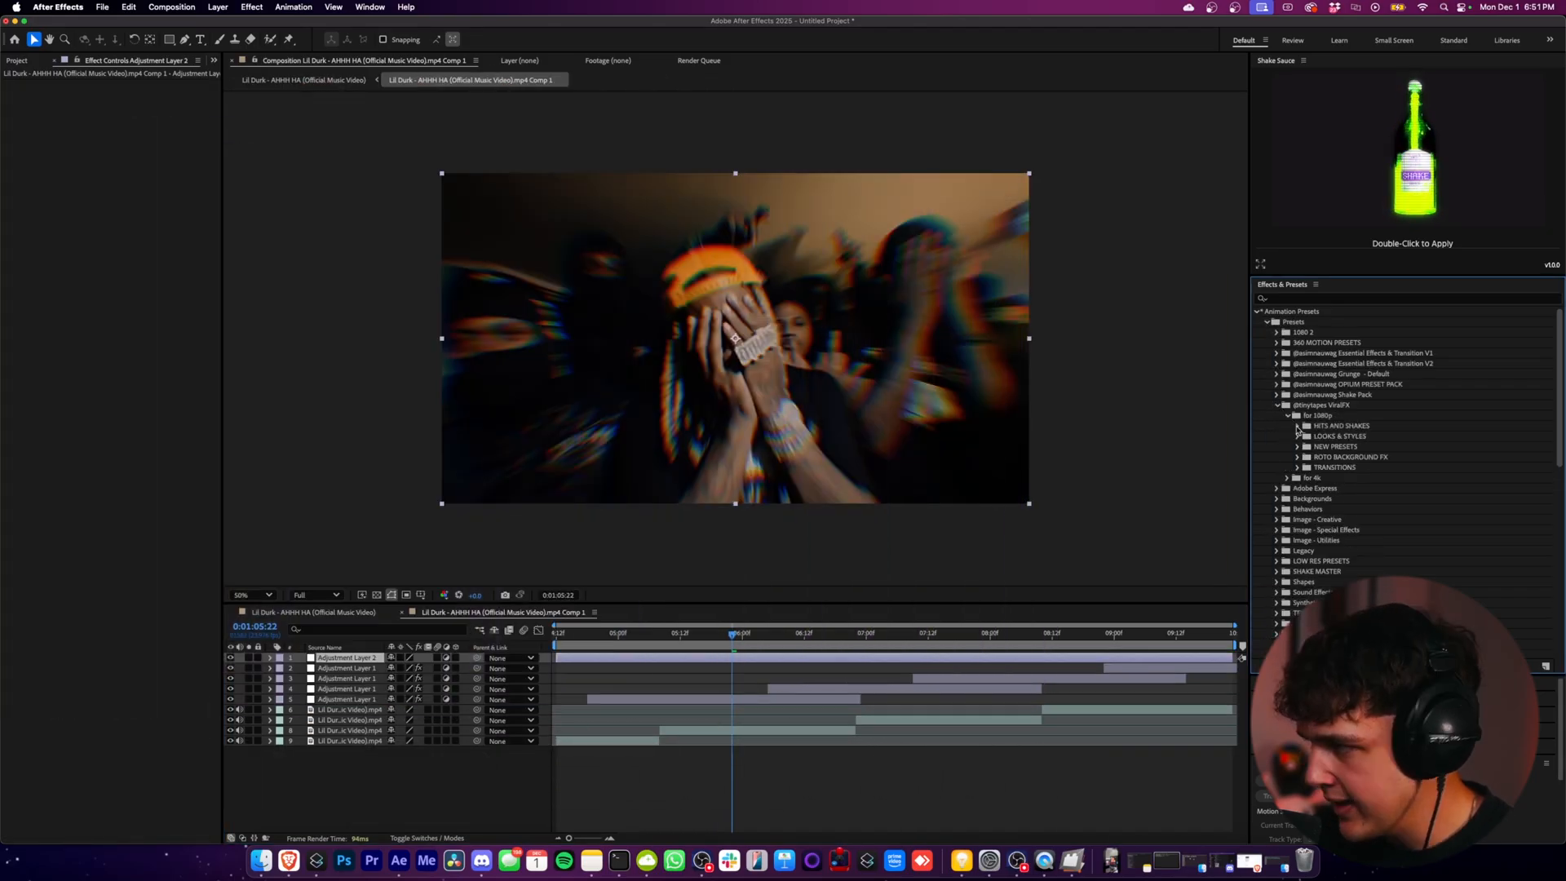
click(1298, 443)
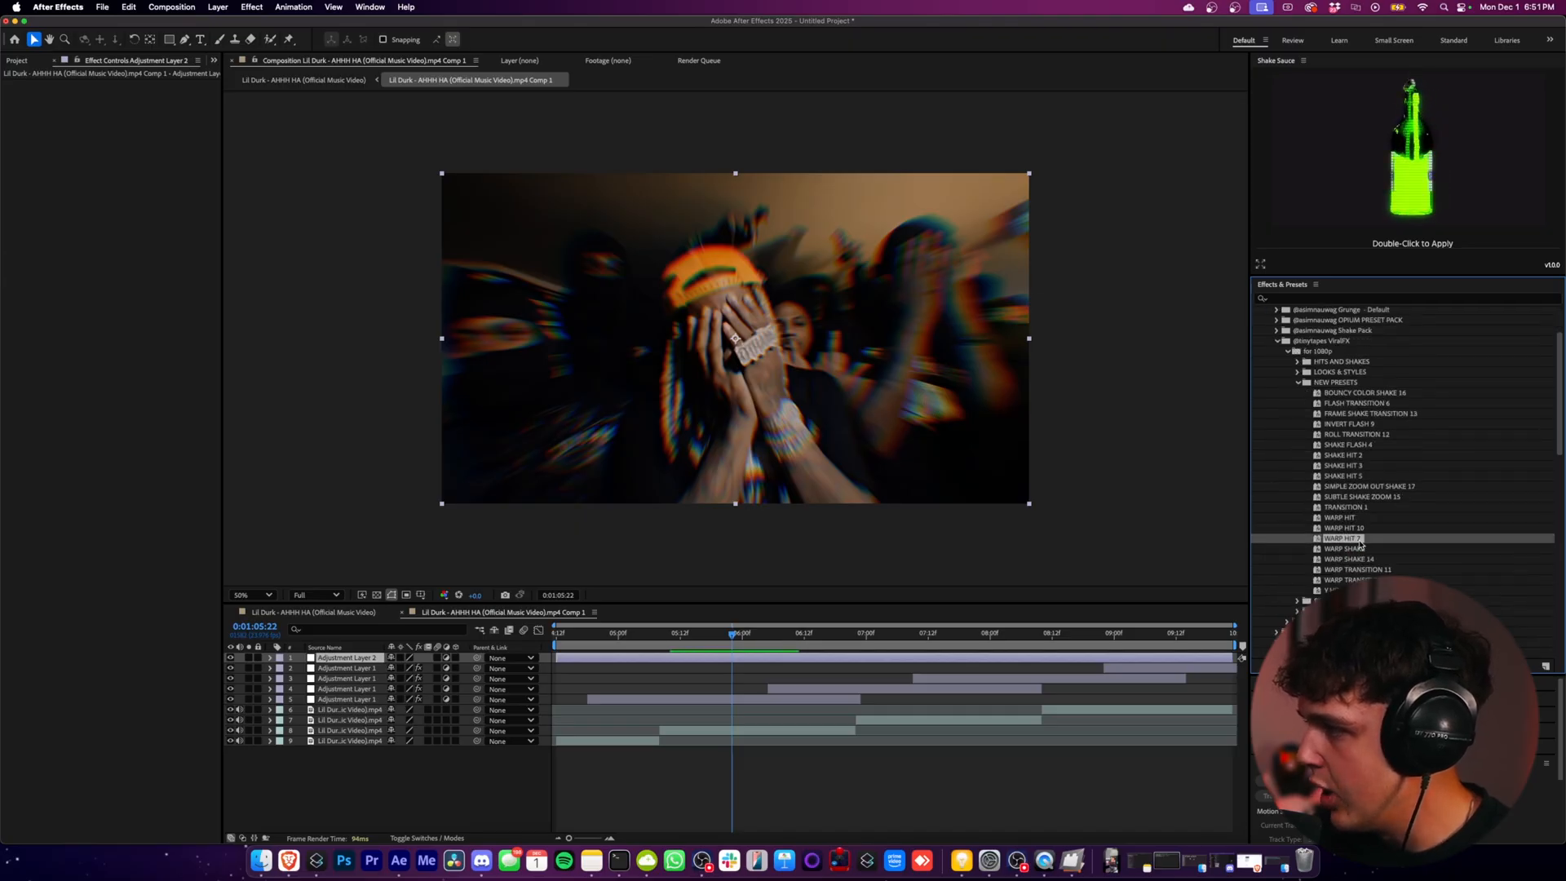
click(1356, 434)
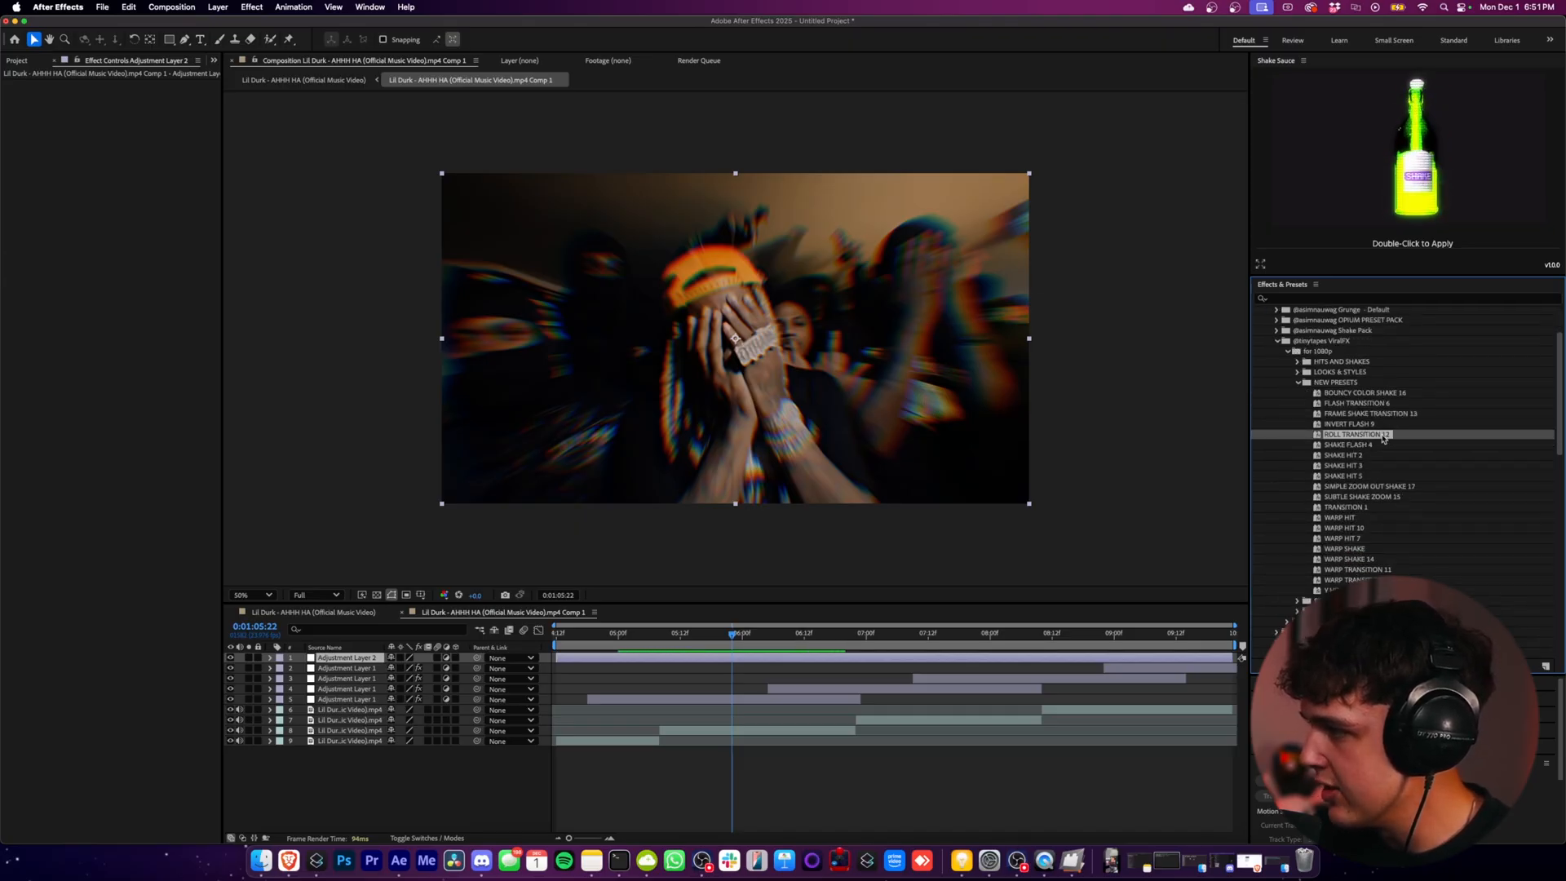
right_click(359, 678)
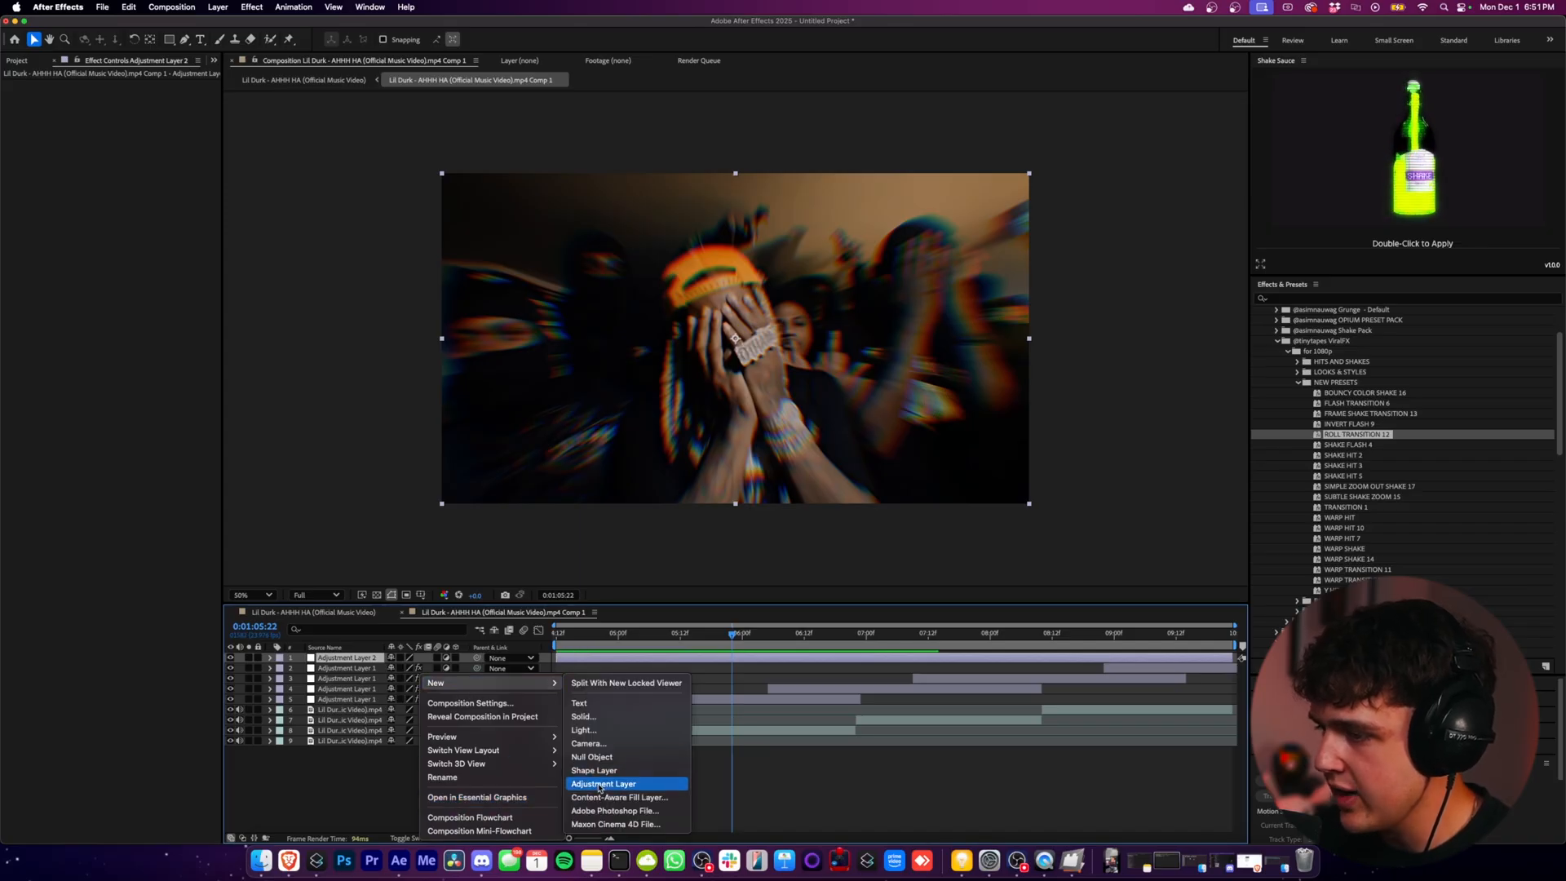
click(602, 783)
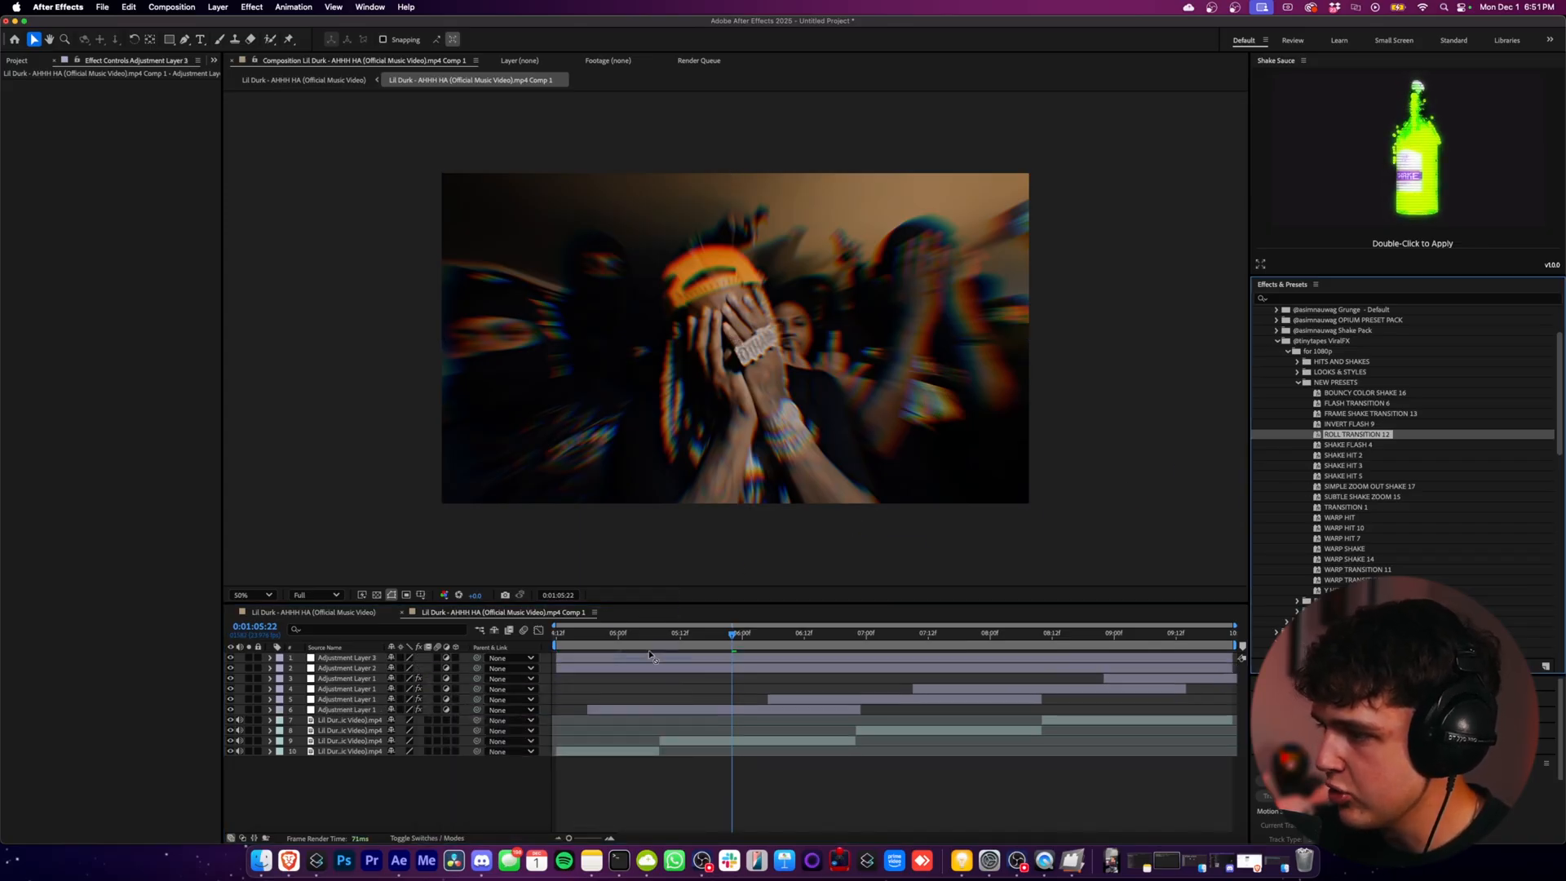